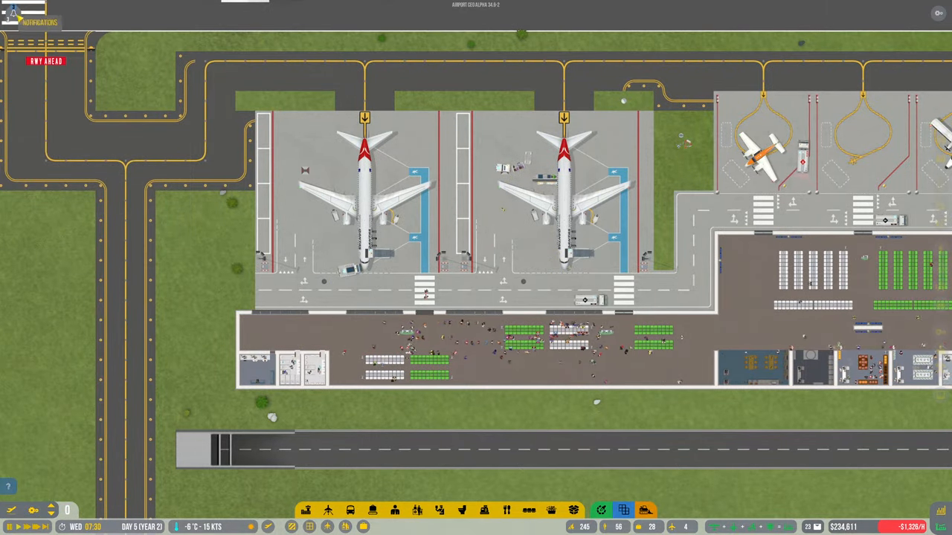
- Jump from the notification list to the location of the secure-zone access incident
click(33, 15)
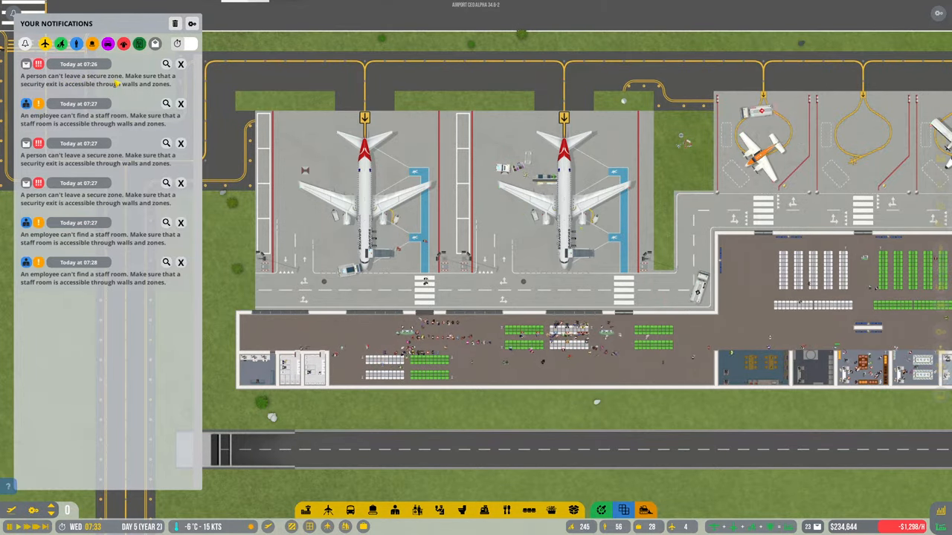
click(167, 62)
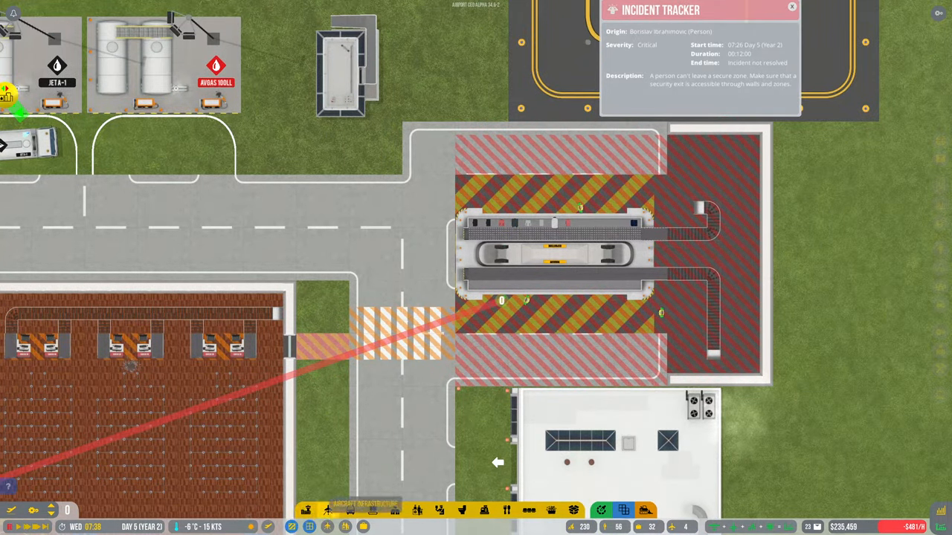
- Enter build mode over the security checkpoint to rework its conveyor belts
click(328, 508)
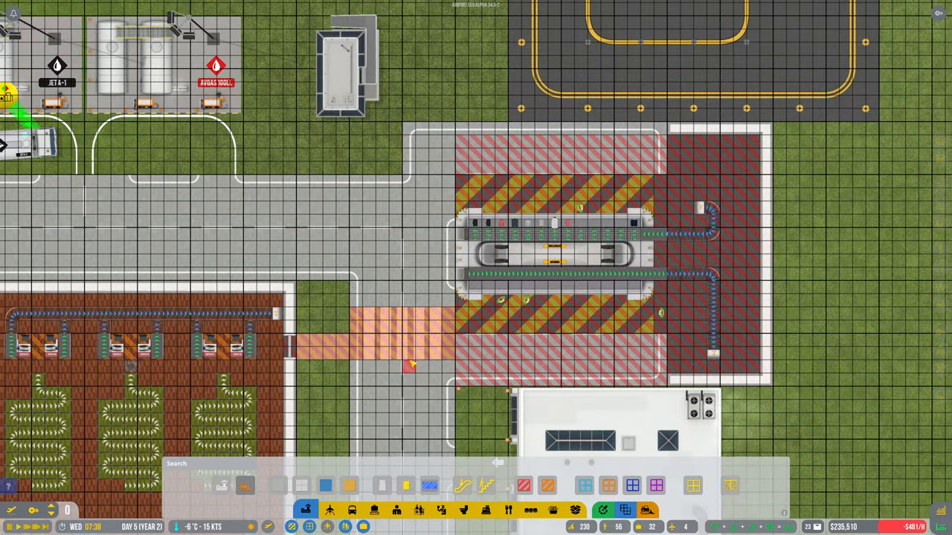
scroll(down, 3)
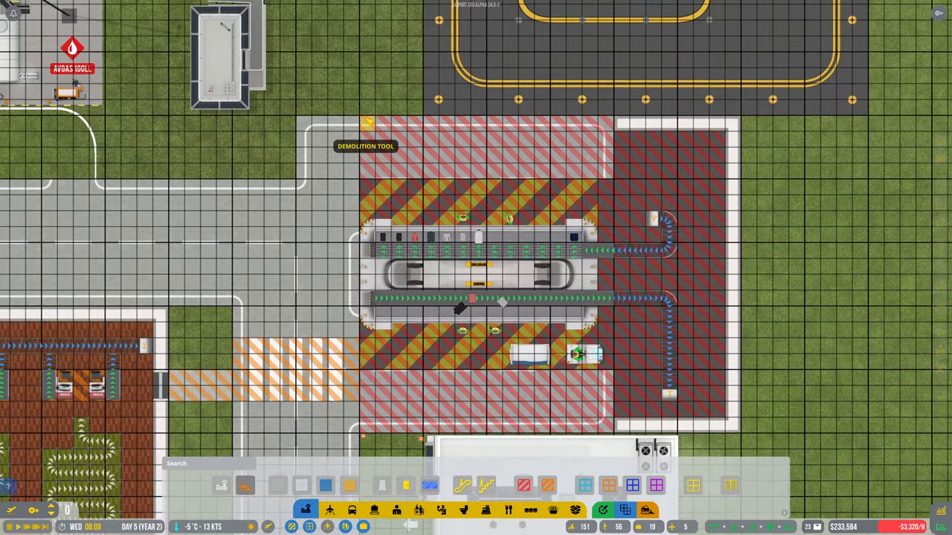
- Demolish the red secure zone over the checkpoint area and review the latest staff-access notification
drag(369, 121, 736, 434)
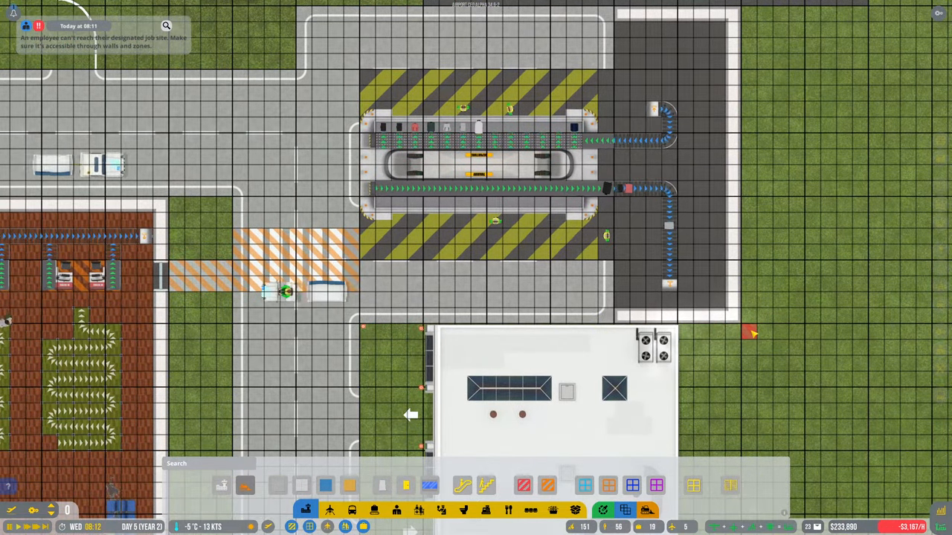
scroll(right, 3)
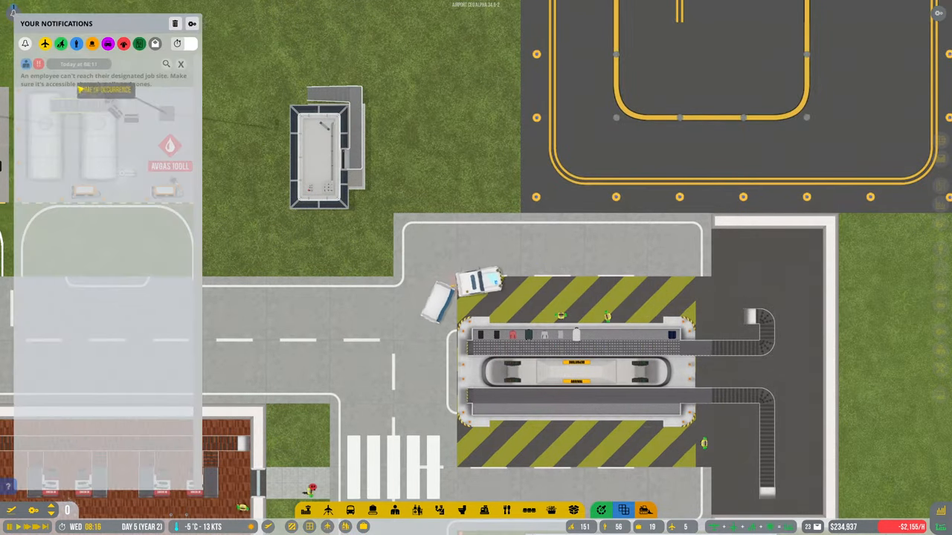
click(106, 90)
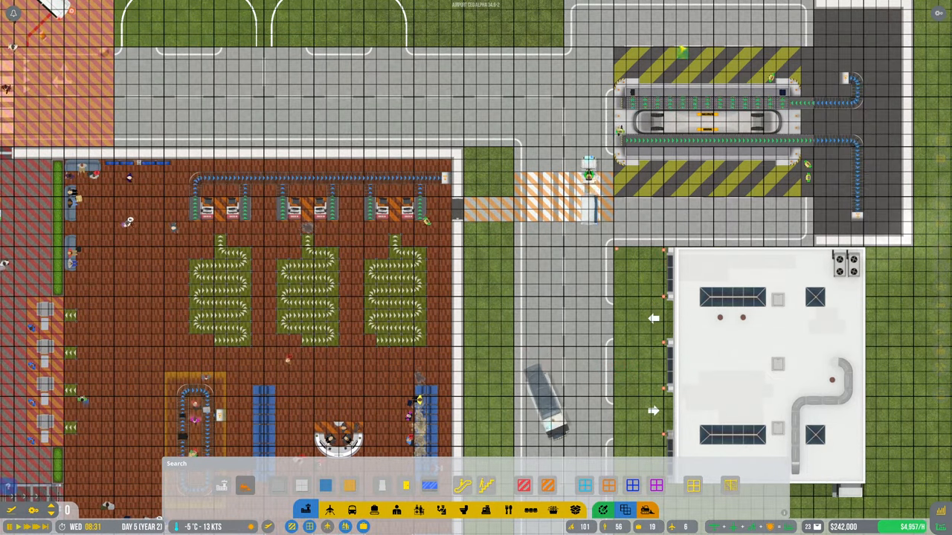
- Move down to the terminal's landside entrance and bring up the Conveyor Belt System category
scroll(down, 3)
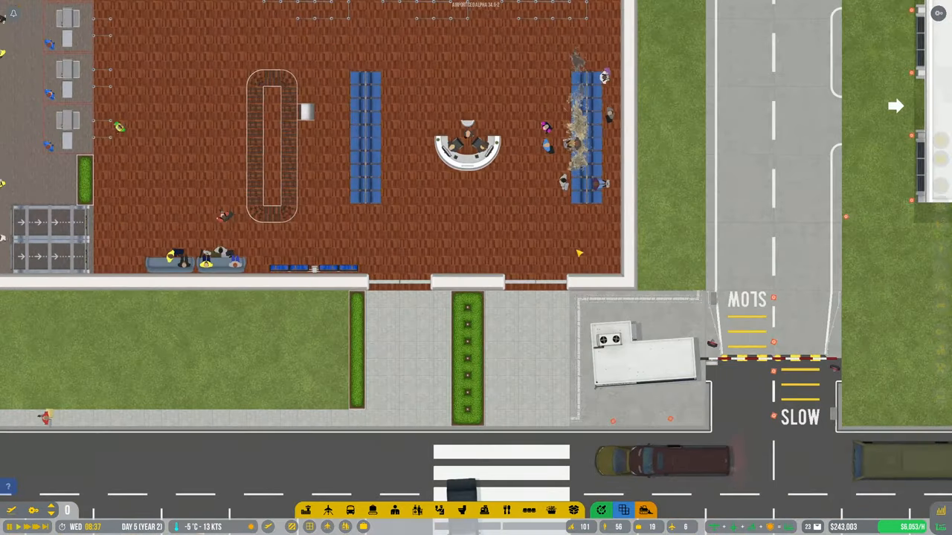
scroll(down, 3)
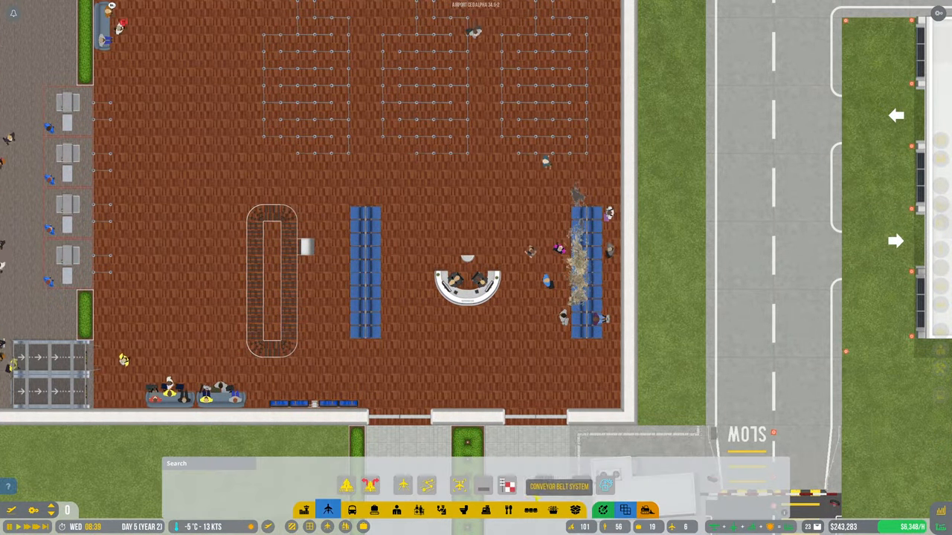
click(374, 509)
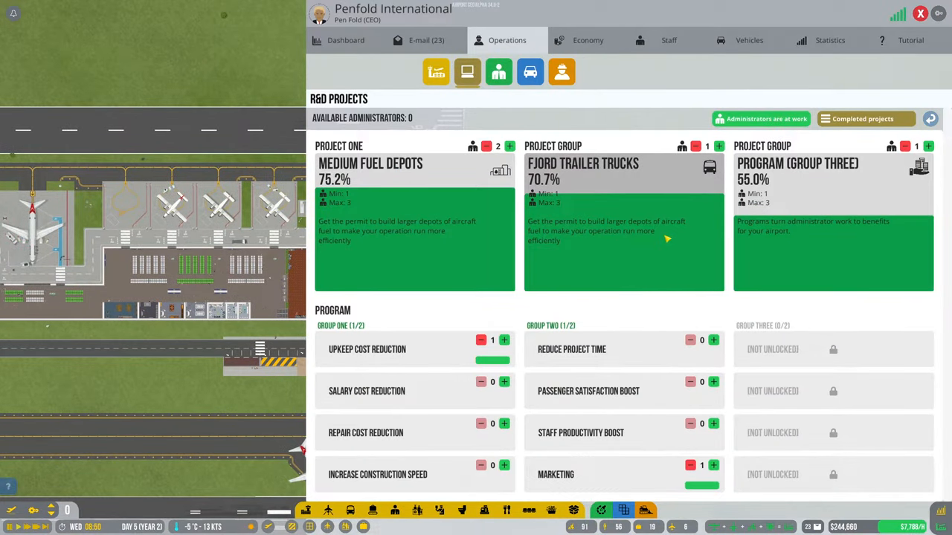
- Leave the research overview, trace the staff-access incident in the Incident Tracker, and return to the map
click(919, 12)
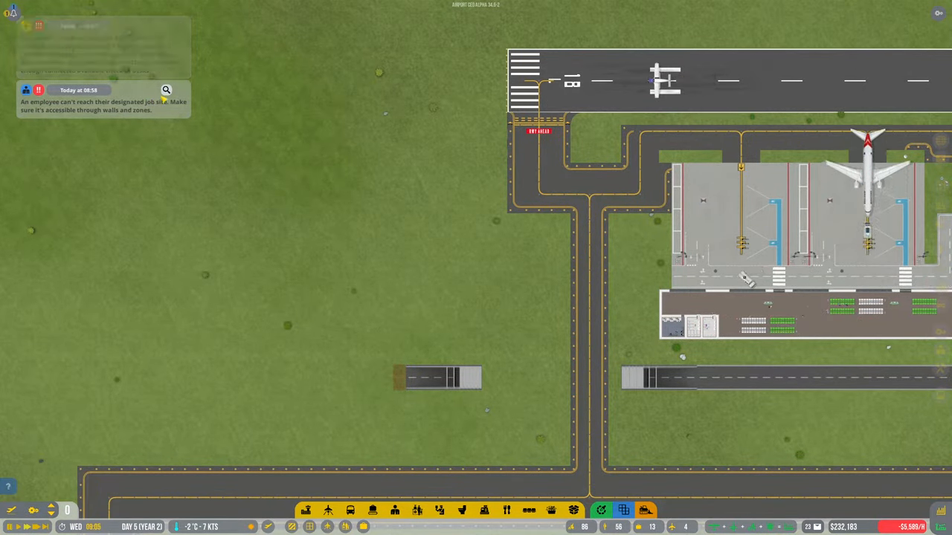
click(166, 91)
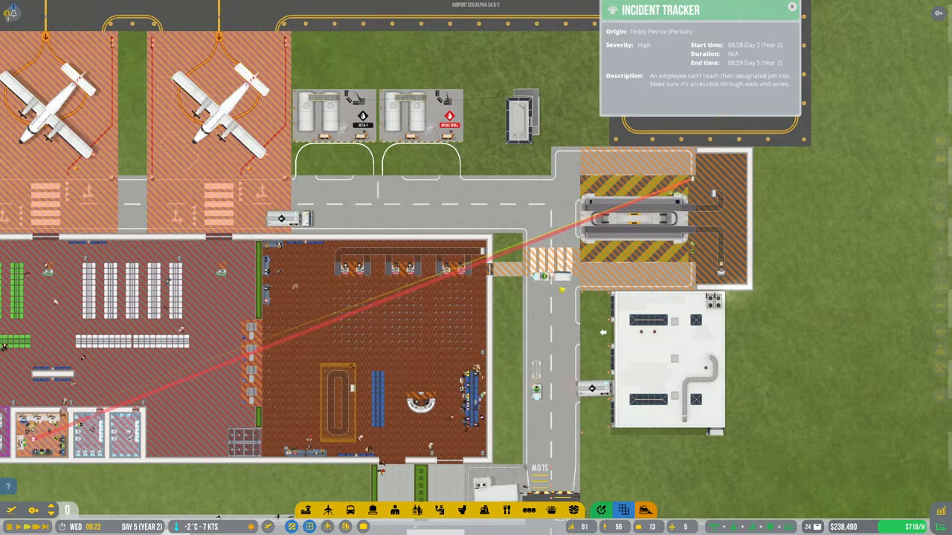
click(791, 8)
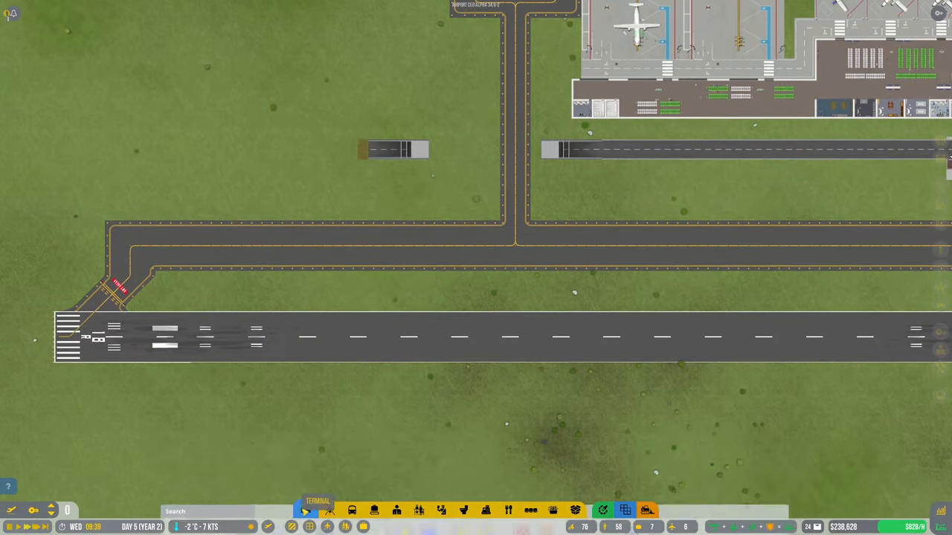
- Bring up the construction options over the empty grass south-west of the terminal
click(318, 510)
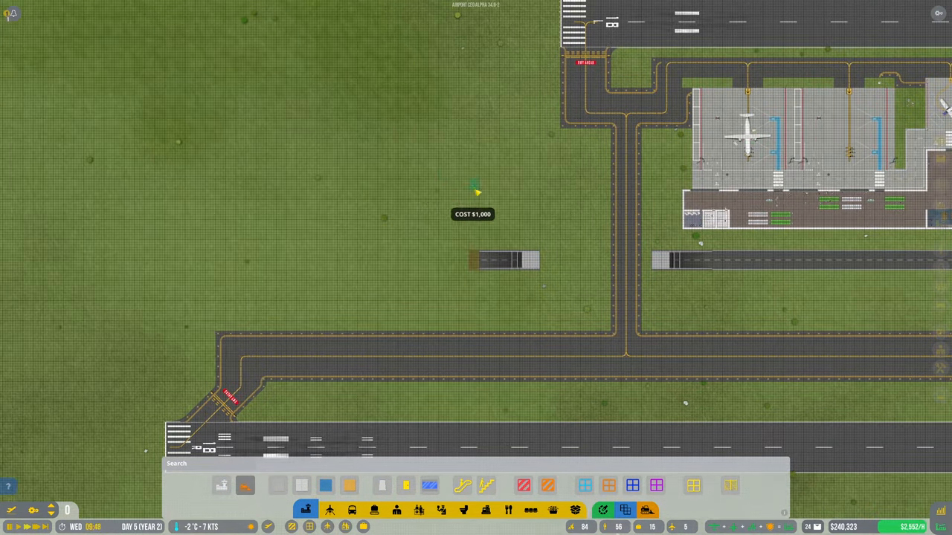
mouse_move(676, 230)
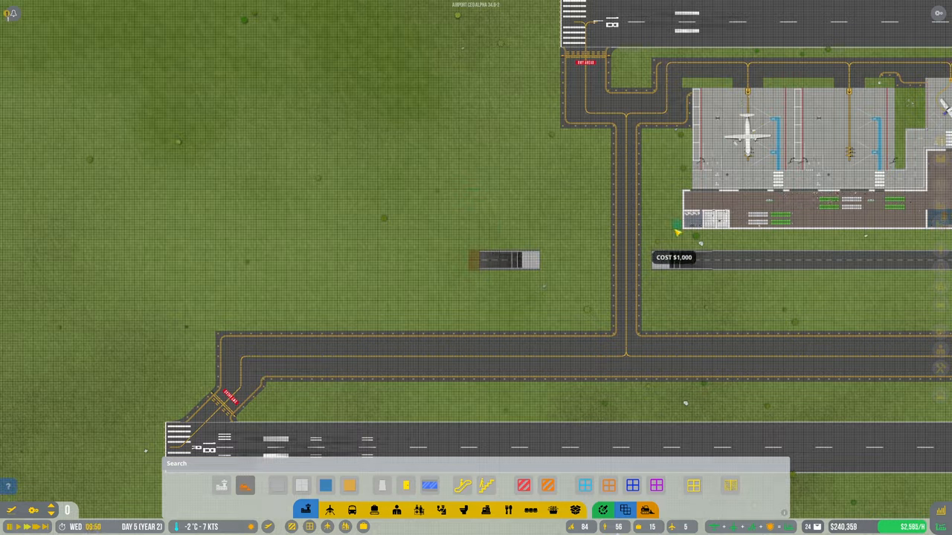
mouse_move(504, 229)
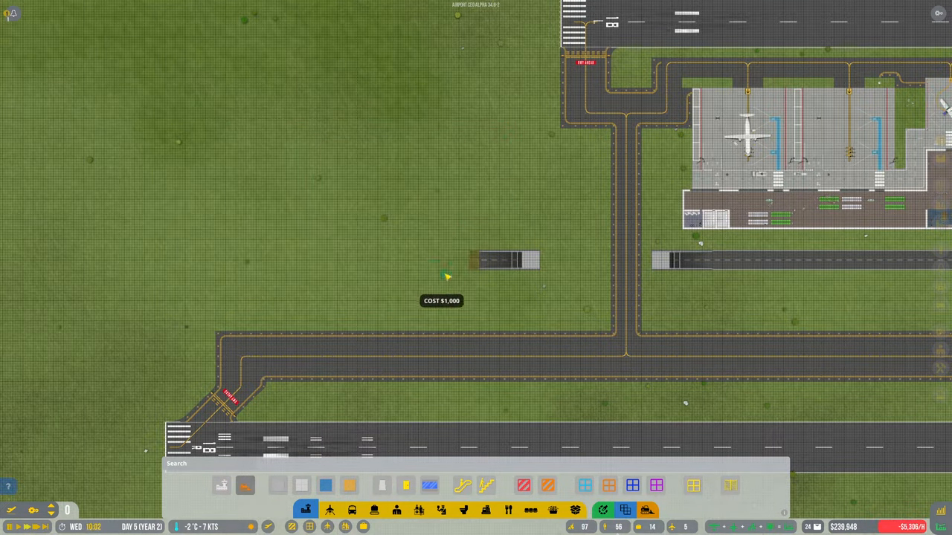
scroll(down, 3)
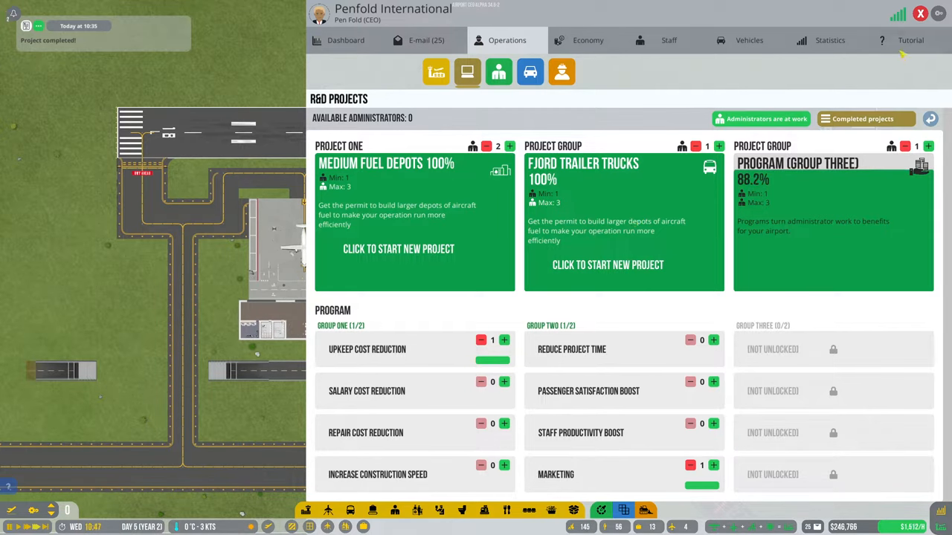
- Review the vehicle fleet, the hourly budget and the loan offers, then leave the management panel
click(750, 40)
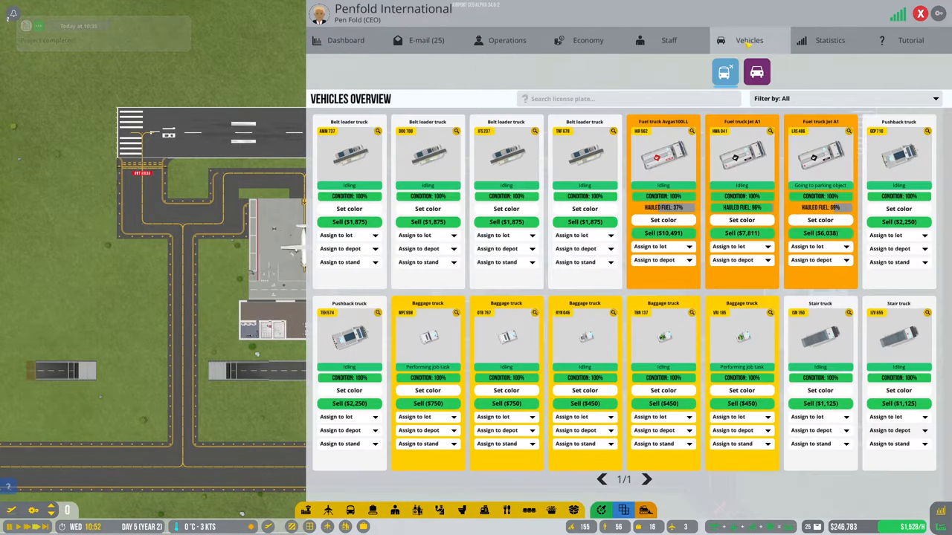
click(588, 40)
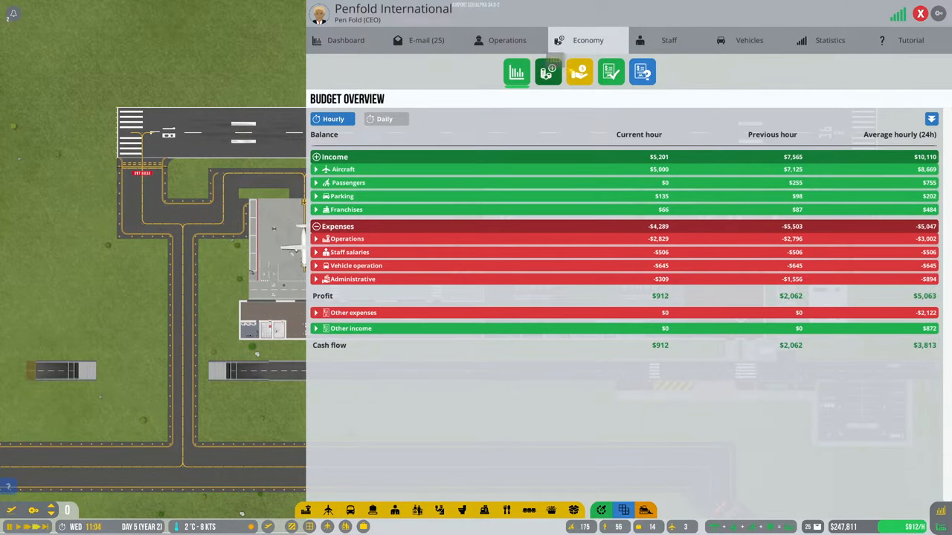
click(580, 71)
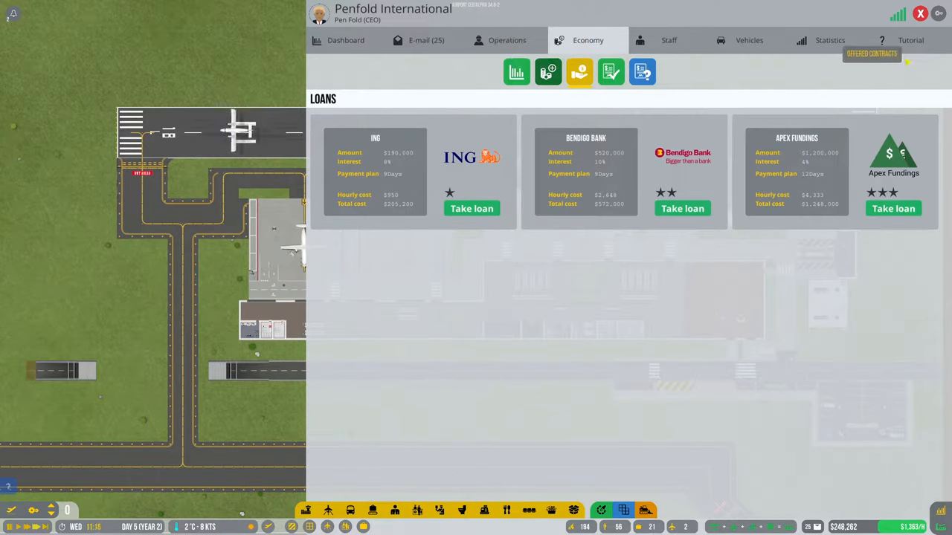
click(919, 14)
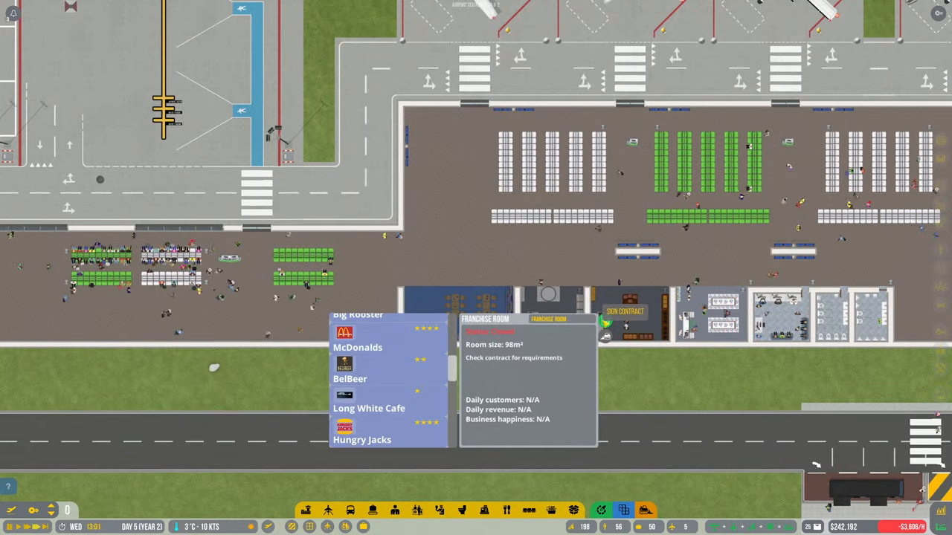
- Sign BelBeer's contract proposal for the vacant franchise room
click(624, 312)
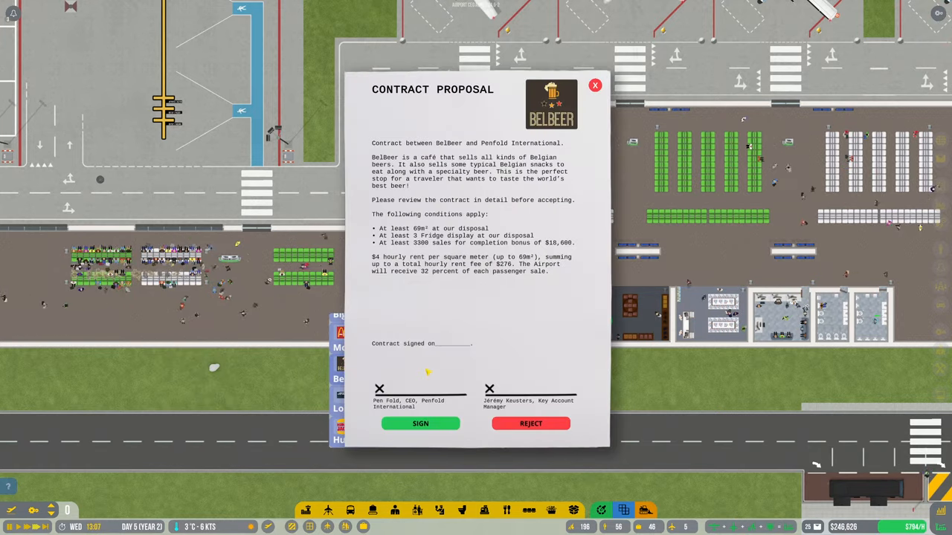
click(419, 422)
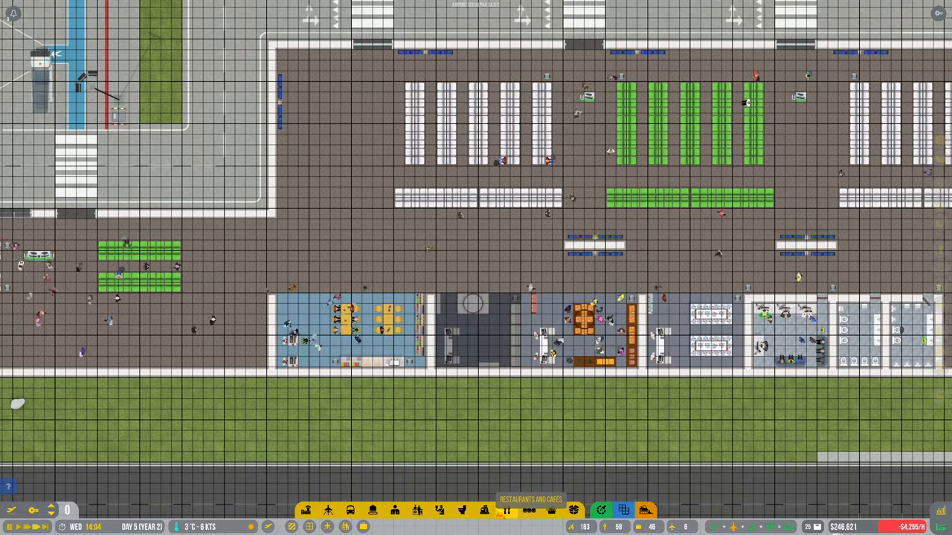
mouse_move(441, 510)
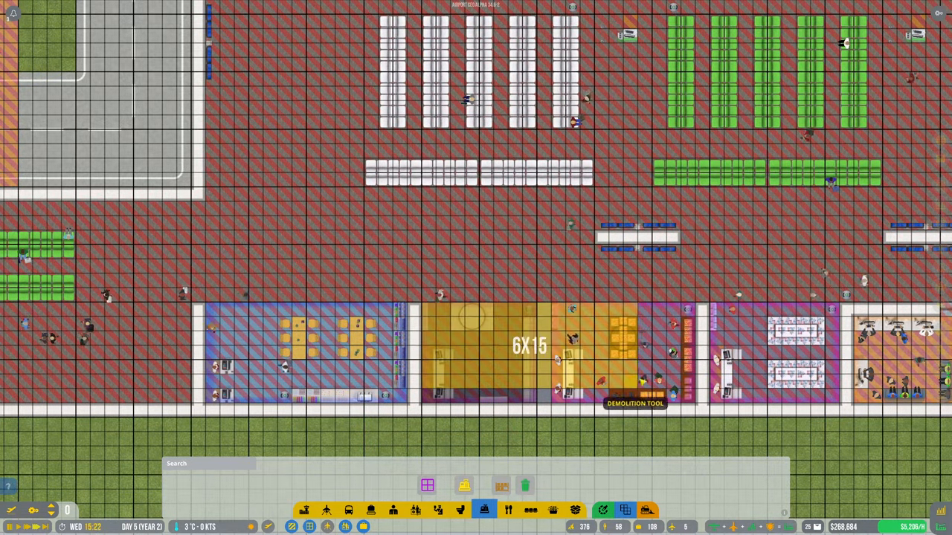
- Demolish the yellow shop room and confirm its deletion
click(530, 345)
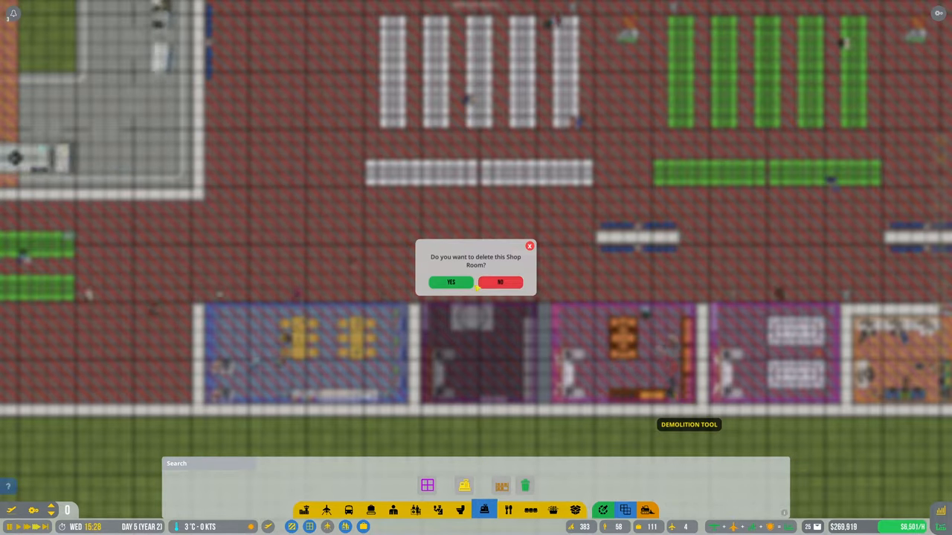
click(451, 282)
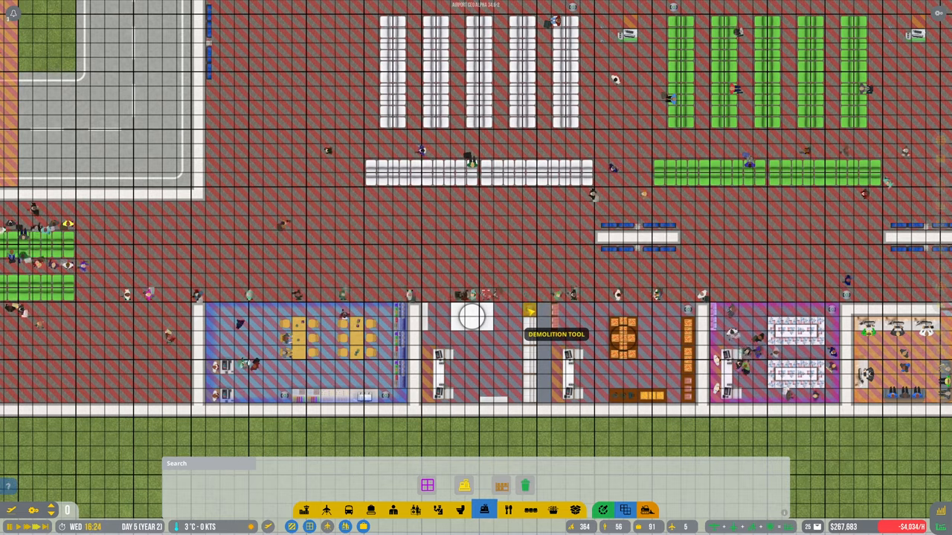
mouse_move(425, 425)
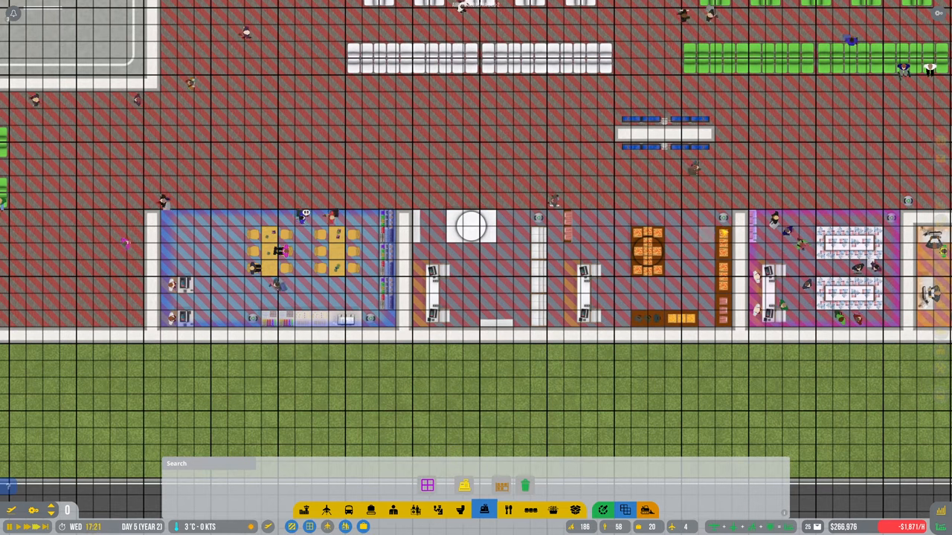
- Zone the cleared space as a 133 m² franchise room and review the bookshop franchise offers
drag(414, 215, 732, 324)
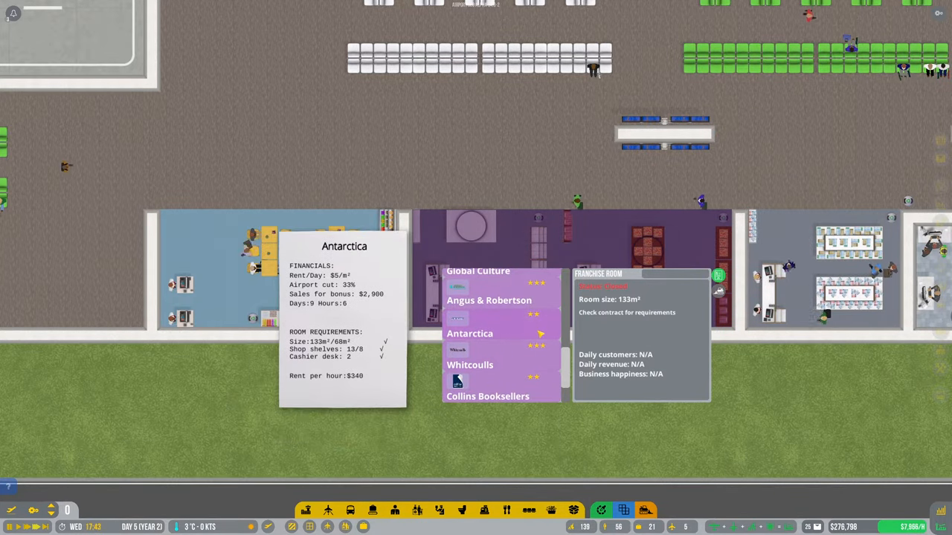
click(488, 396)
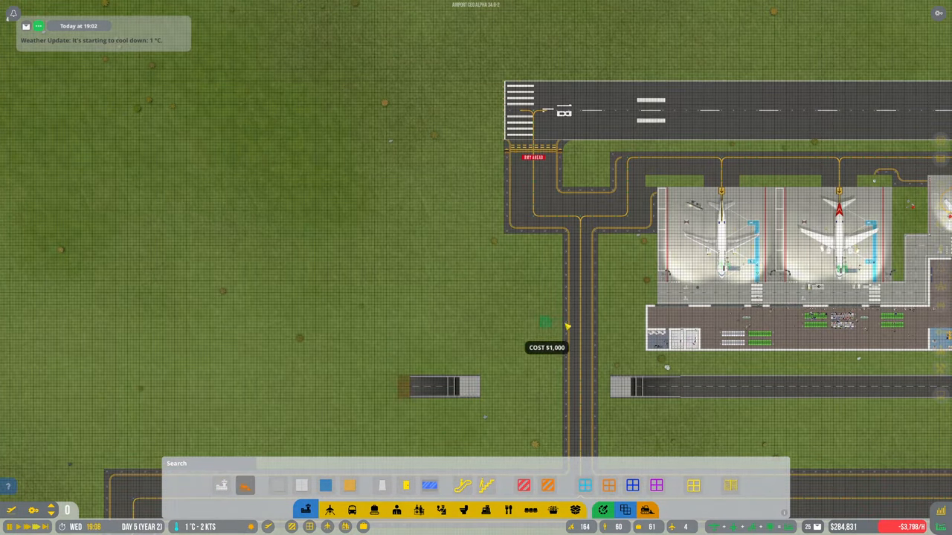
mouse_move(477, 348)
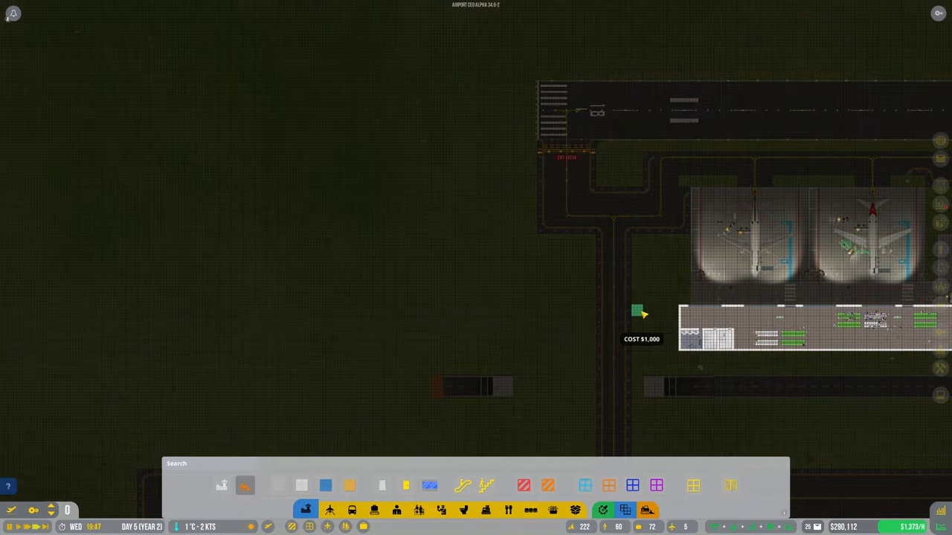
mouse_move(547, 311)
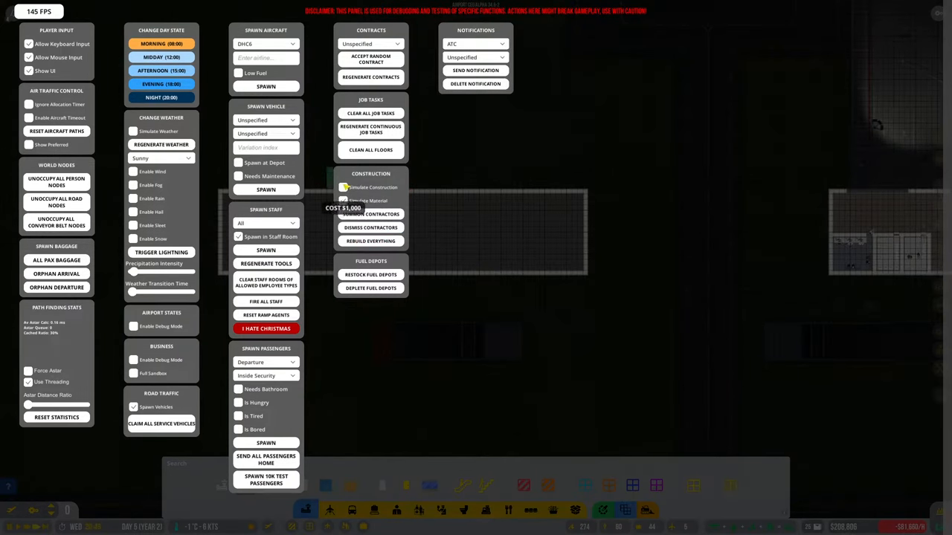
- Tick the developer panel's instant construction options so the terminal outline completes immediately
click(342, 201)
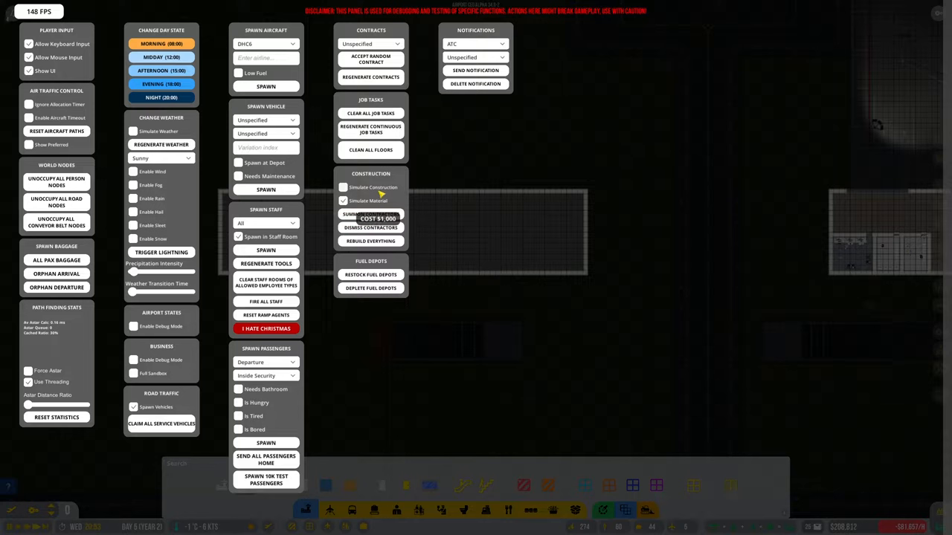
click(370, 214)
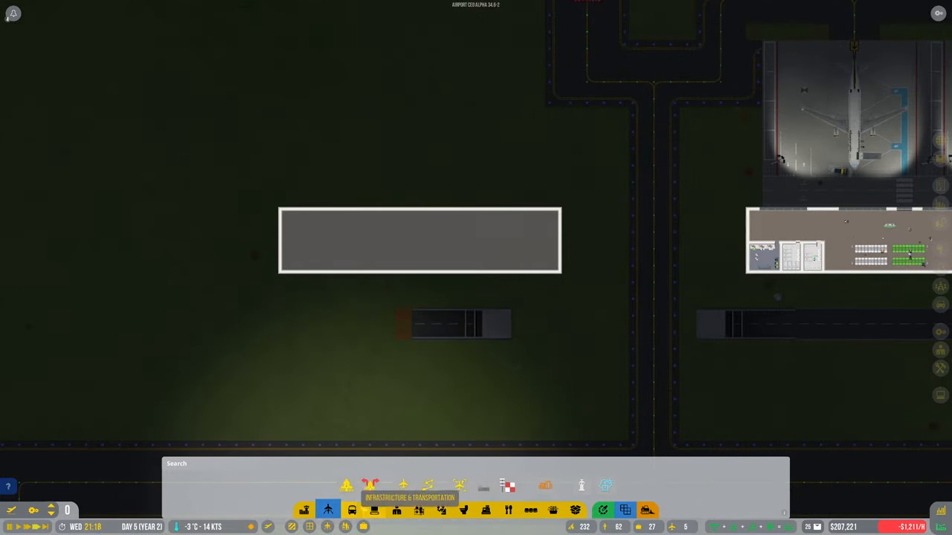
- Lay a strip of Concrete ground beside the road stub below the new terminal outline
click(351, 508)
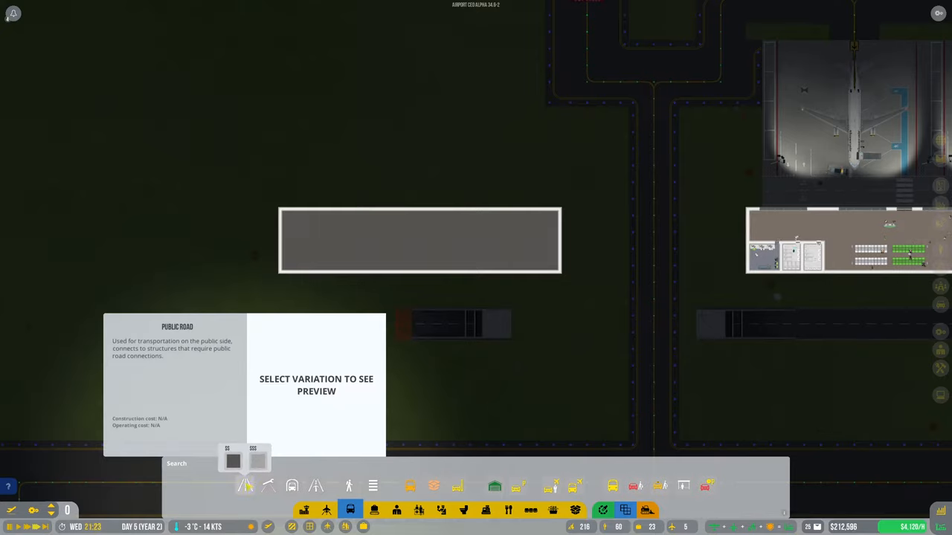
click(256, 461)
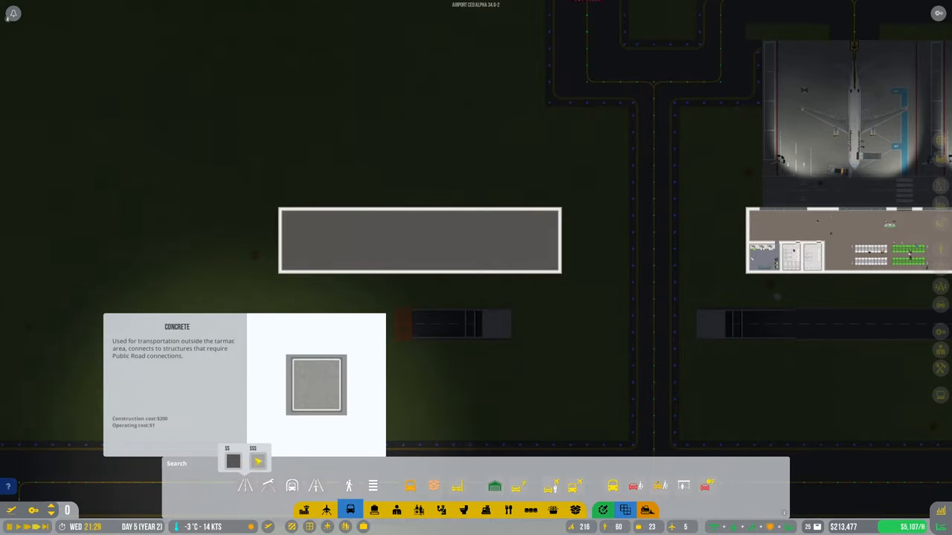
click(232, 461)
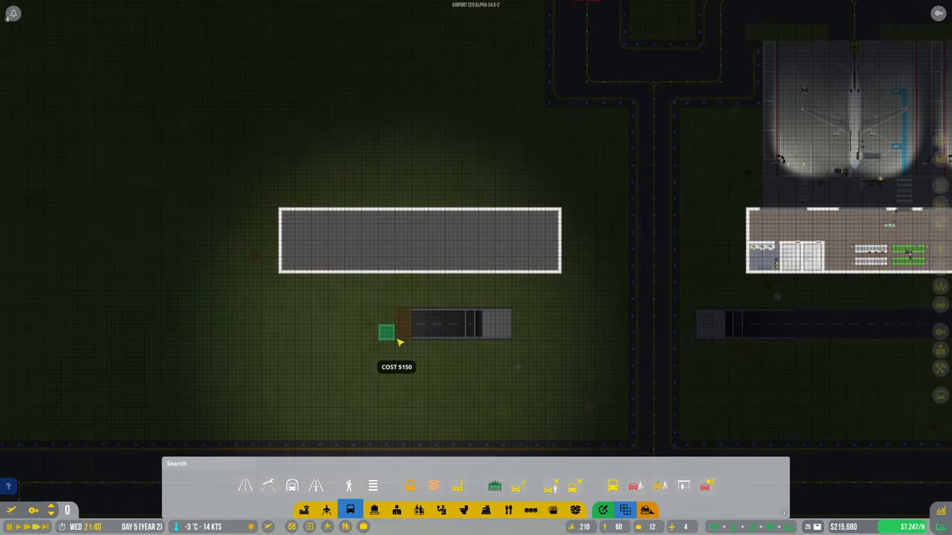
drag(398, 342, 281, 339)
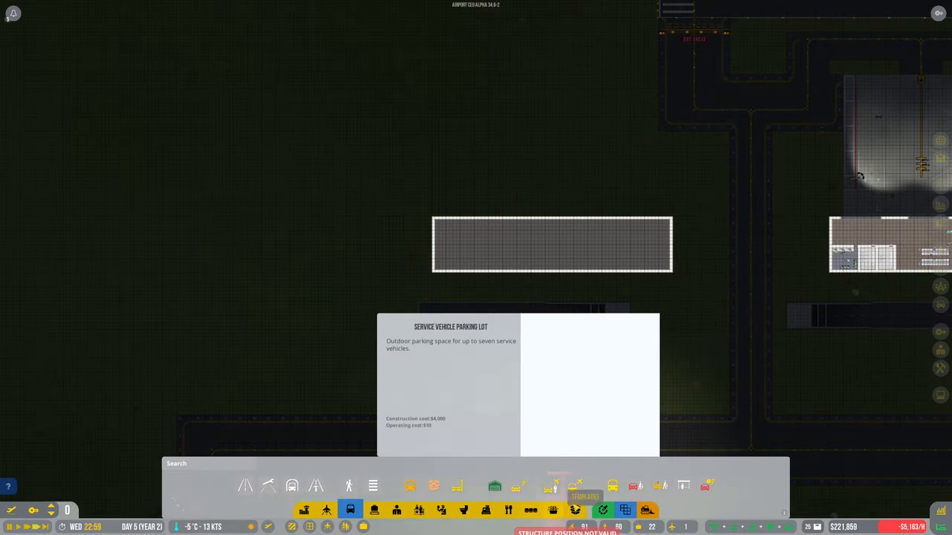
- Place road and drop-off bay structures along the road south of the new terminal outline
click(244, 485)
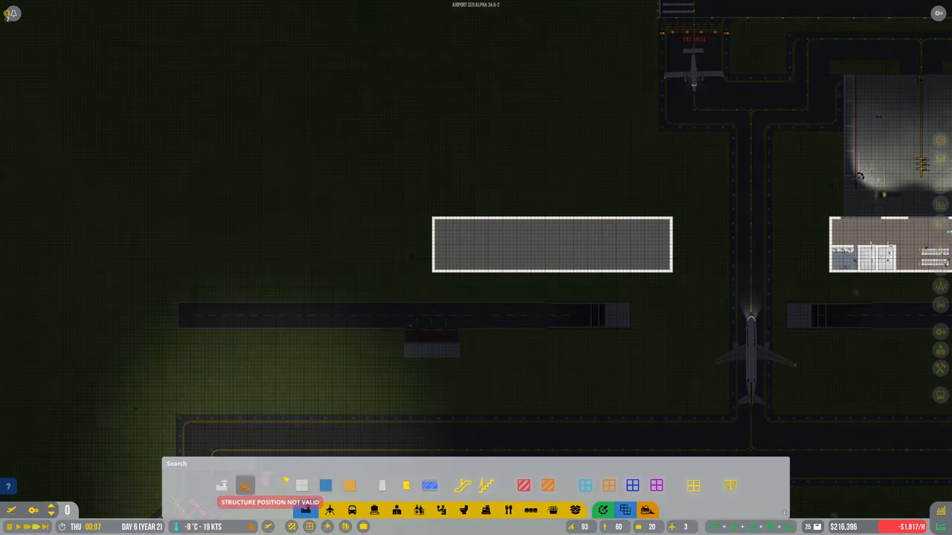
click(305, 509)
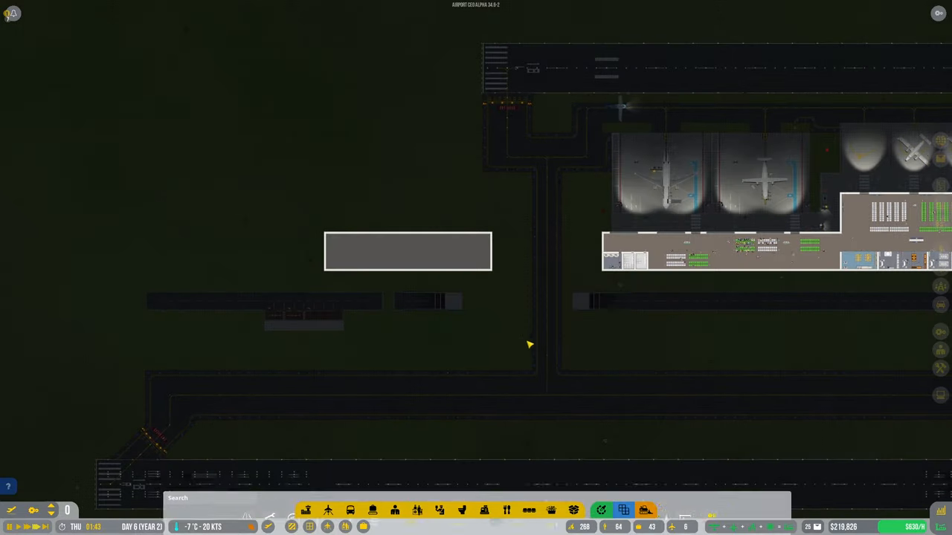
- Clear all old notifications, then inspect a new drop-off bay and dismiss its details panel
scroll(down, 3)
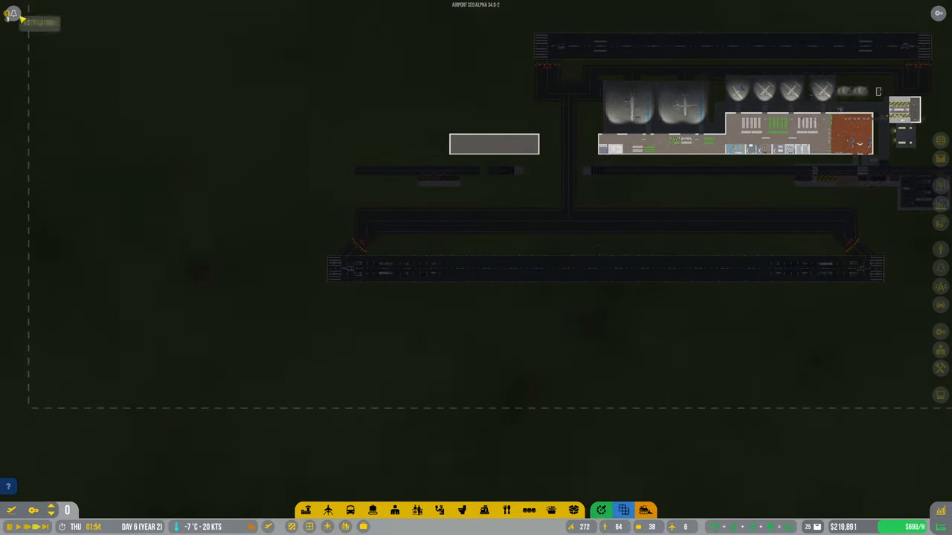
click(12, 13)
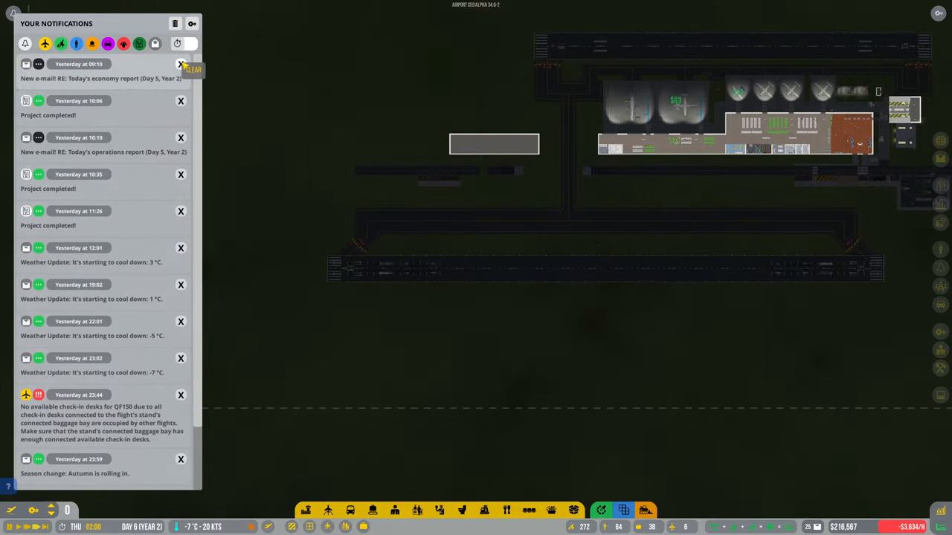
click(192, 69)
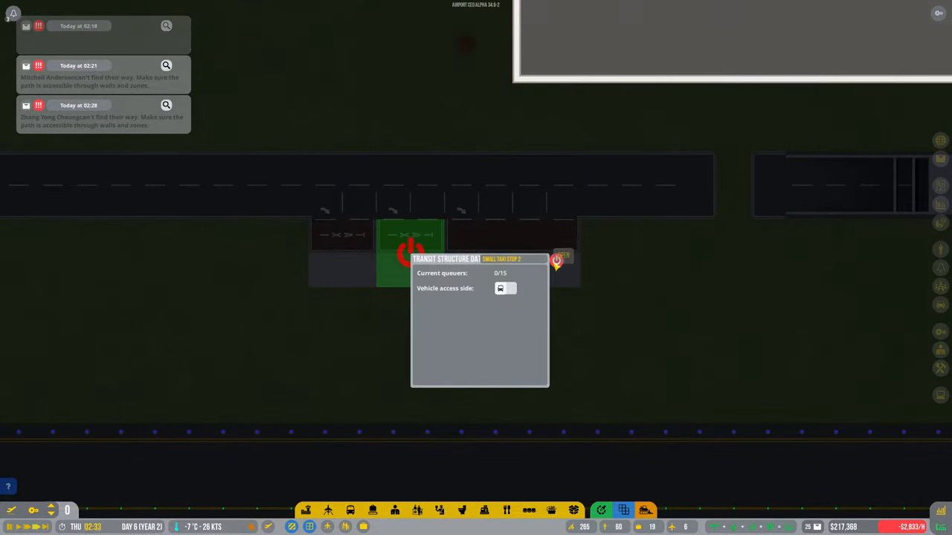
click(512, 245)
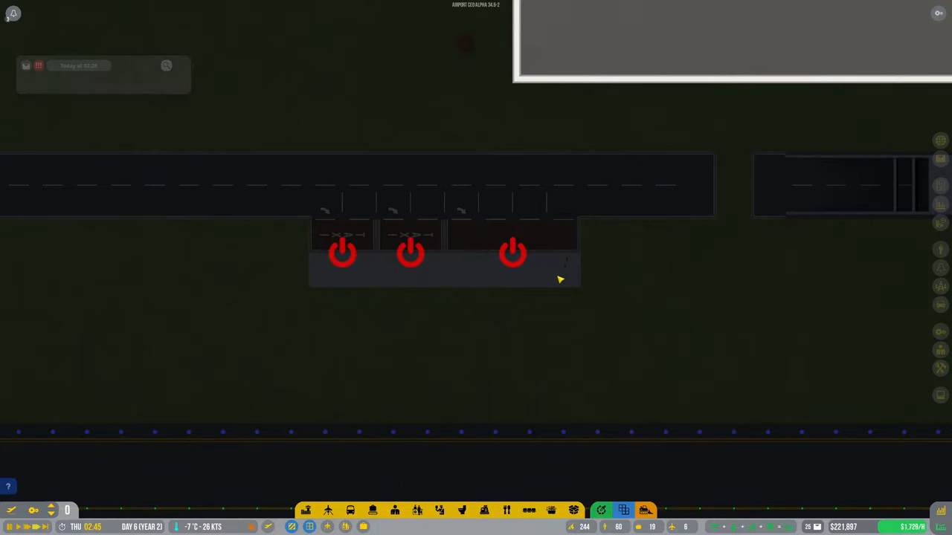
click(511, 253)
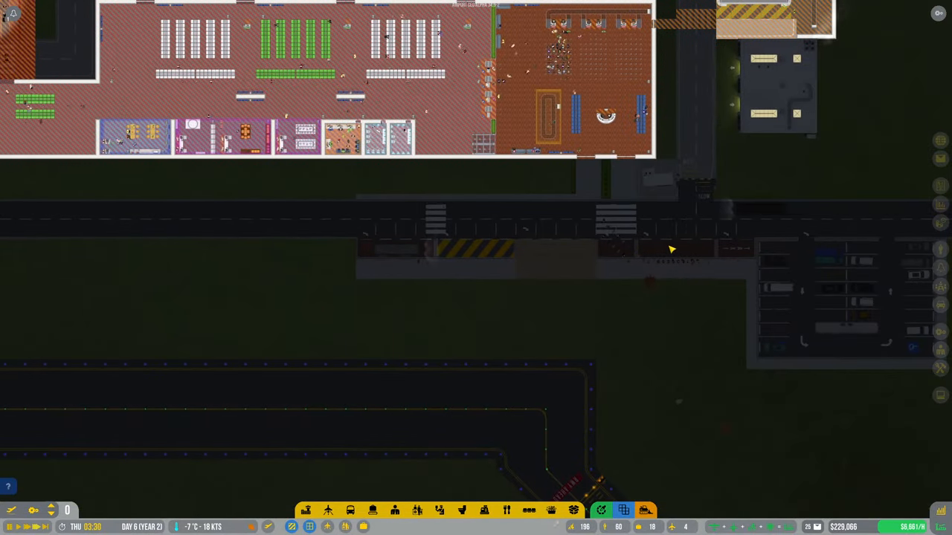
mouse_move(364, 235)
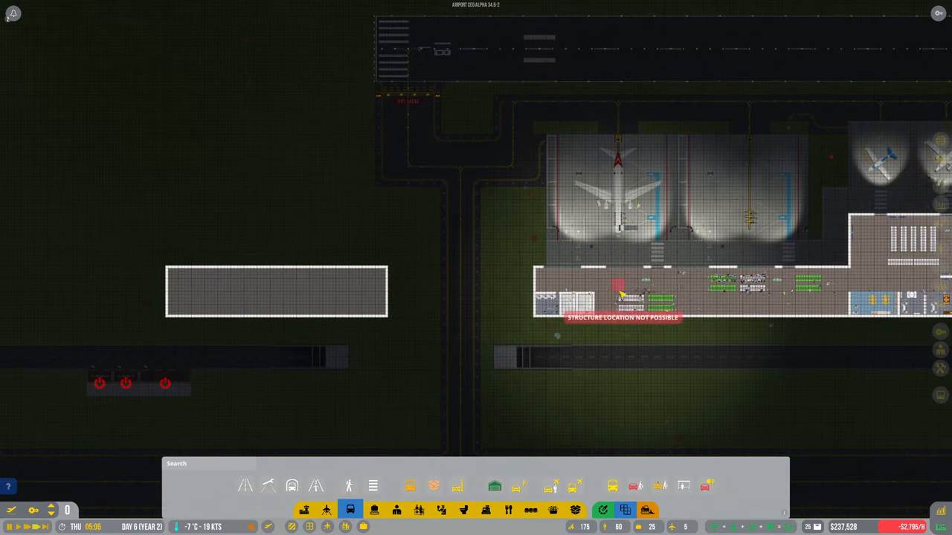
- Show the Aircraft build category and preview the aircraft stand size variations
click(327, 509)
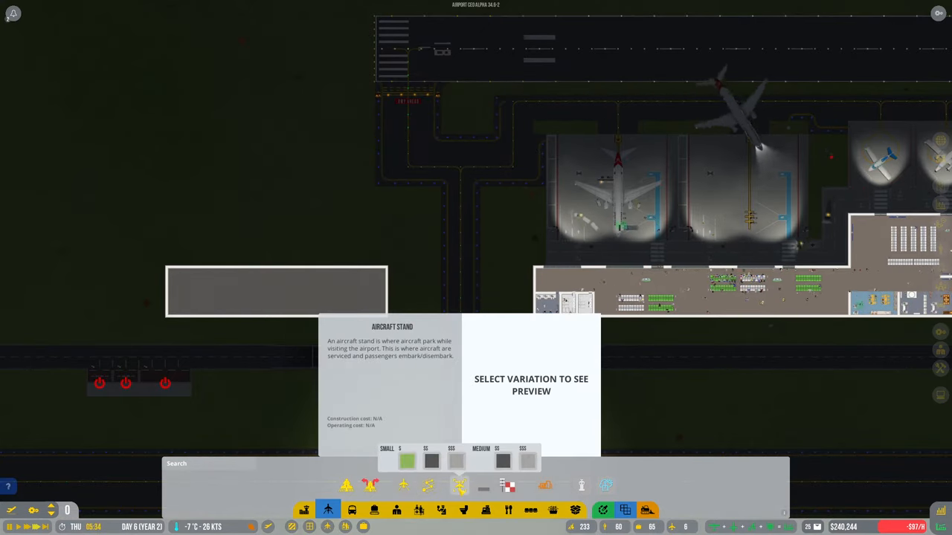
click(528, 460)
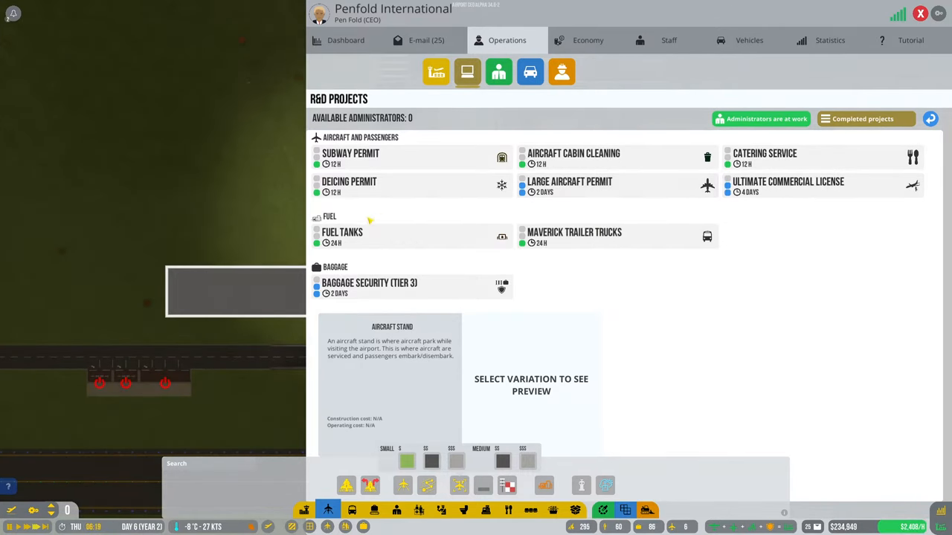
mouse_move(342, 237)
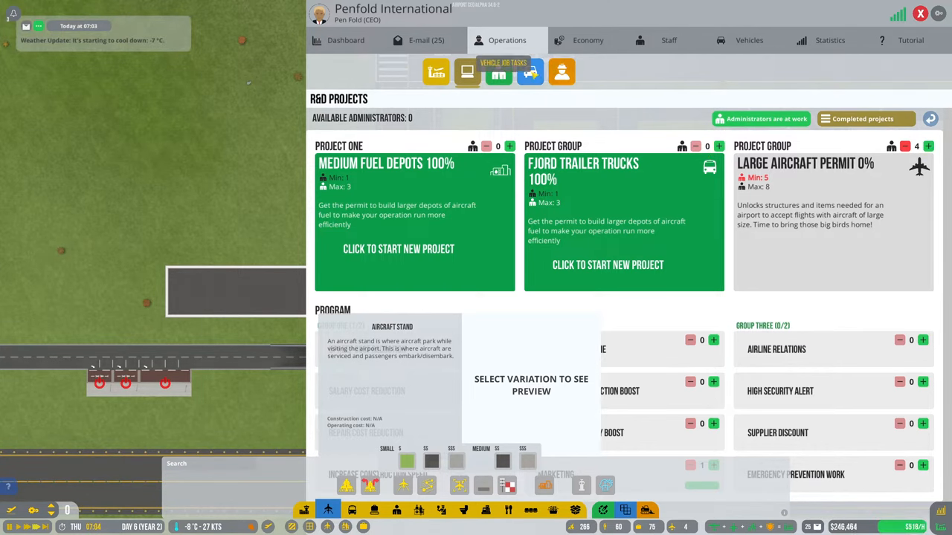
- Hire two Administrator applicants from the Staff panel, review Staff Overview, then show the Dashboard
click(667, 40)
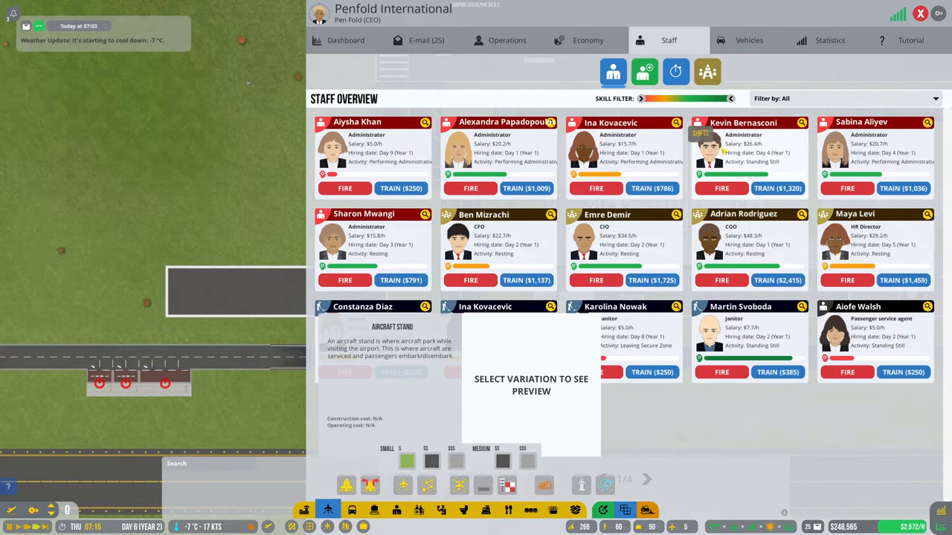
click(642, 72)
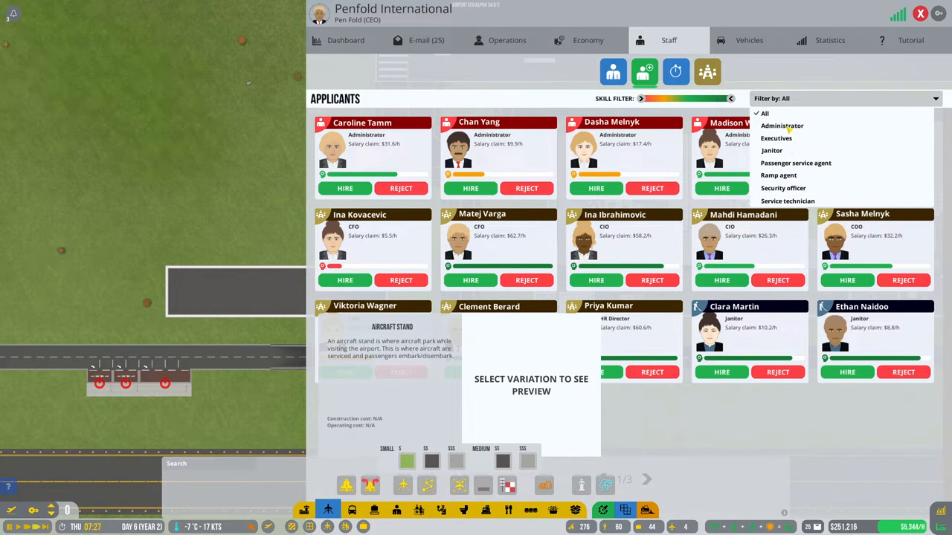
click(782, 125)
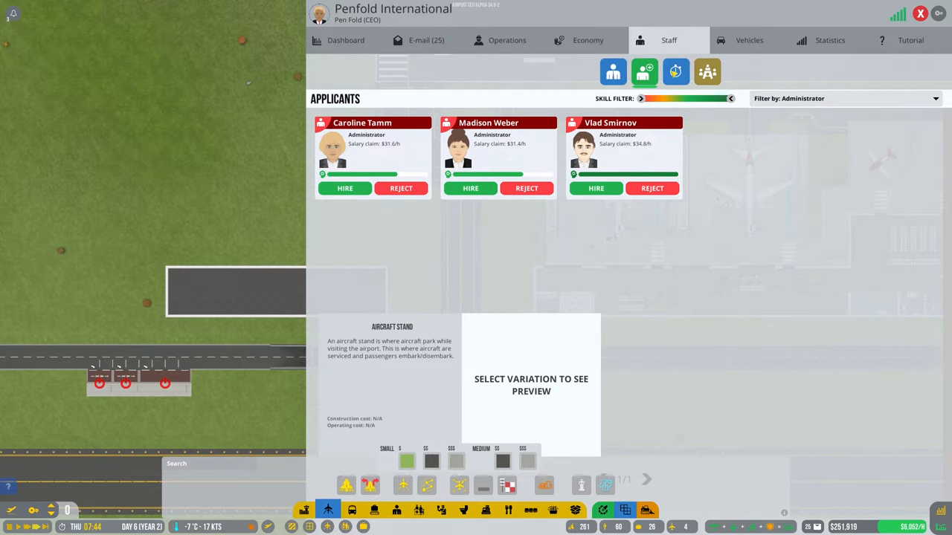
click(613, 71)
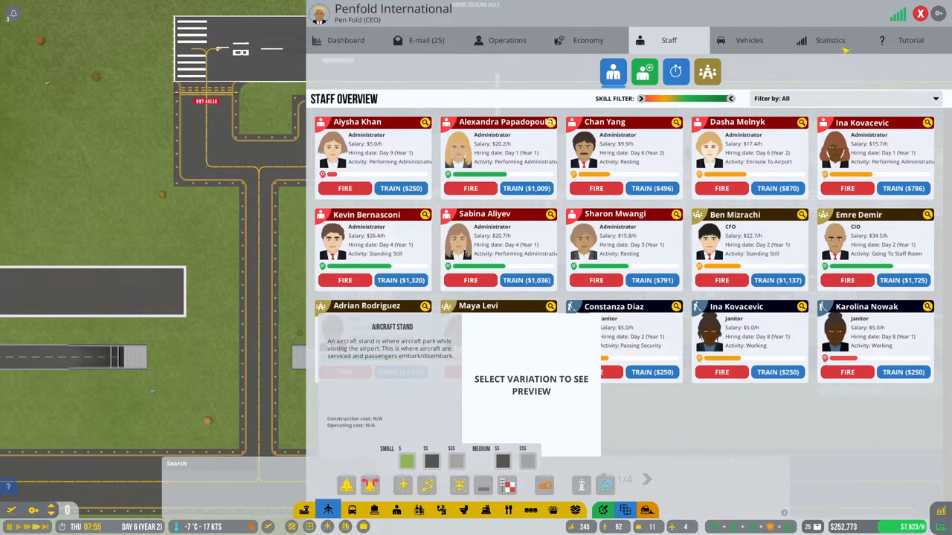
click(344, 40)
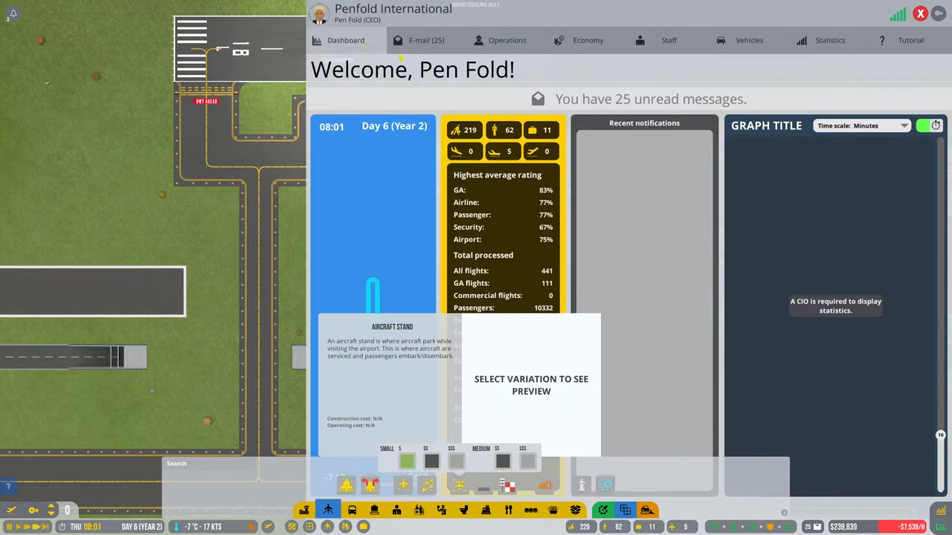
- Assign the free administrators to Large Aircraft Permit in R&D Projects and return to the map
click(507, 40)
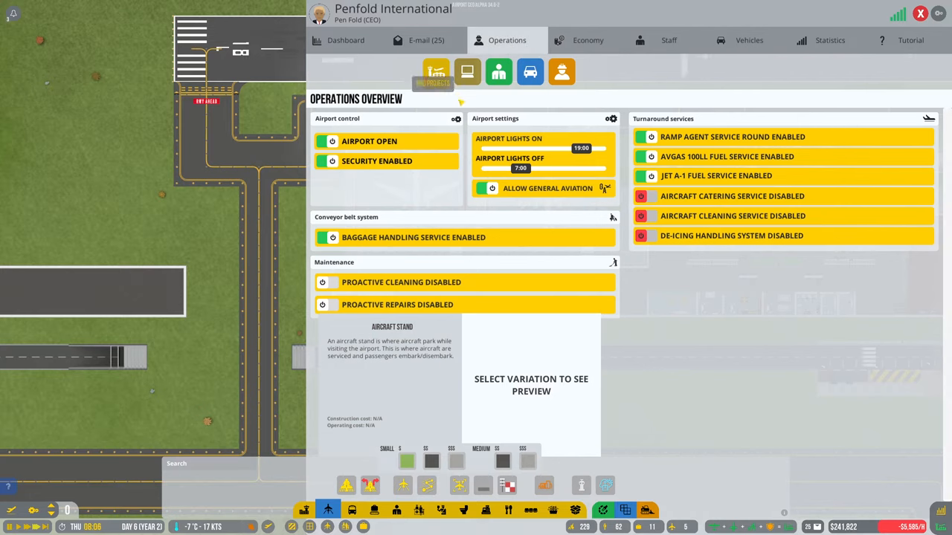
click(436, 71)
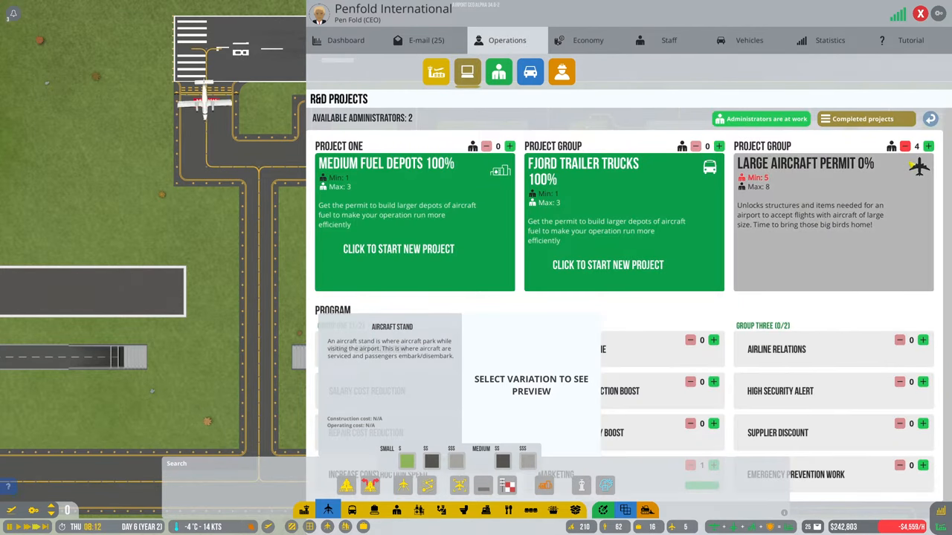
click(928, 145)
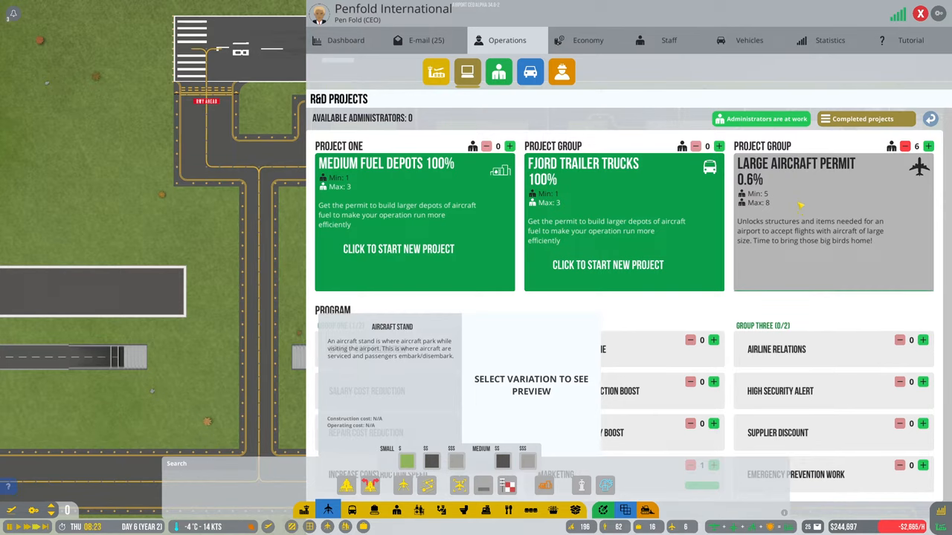
click(919, 14)
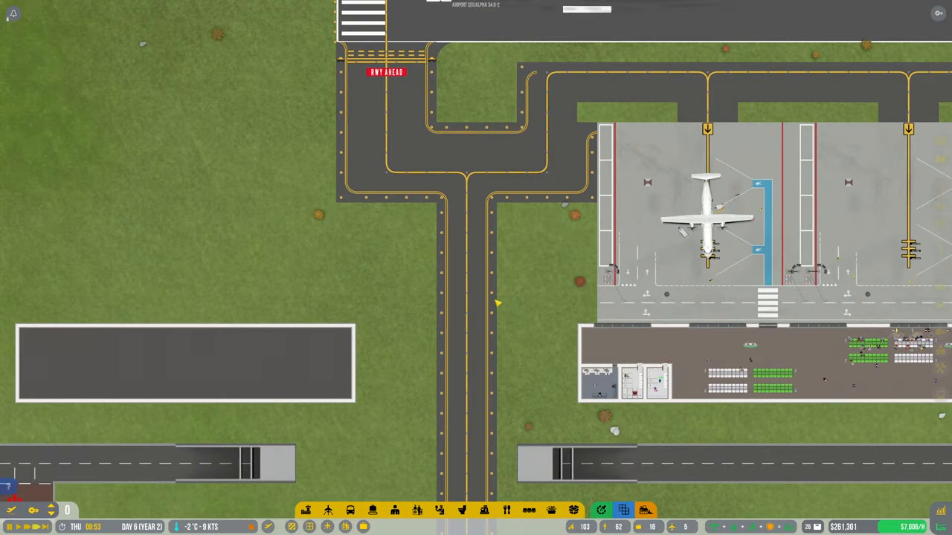
- Select Concrete from the airside paving items and lay patches flanking the taxiway
click(327, 510)
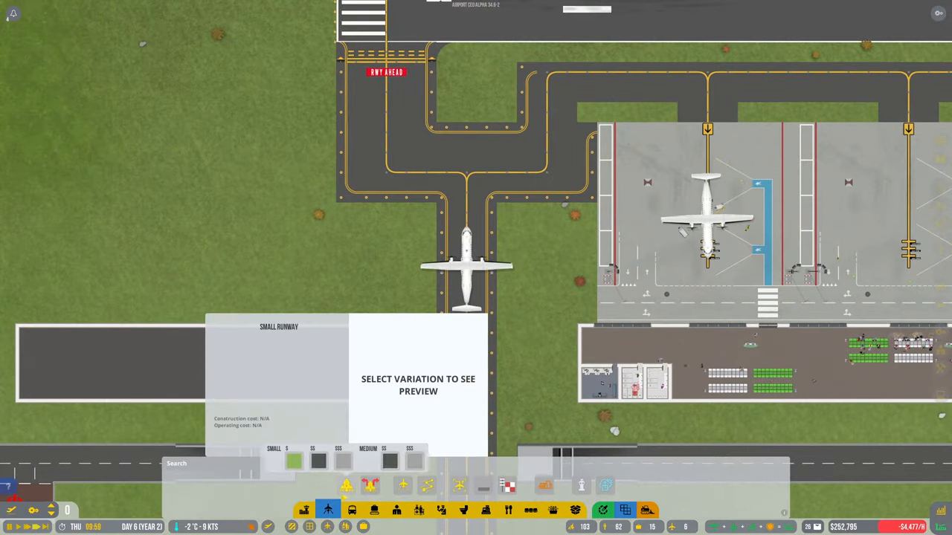
click(350, 509)
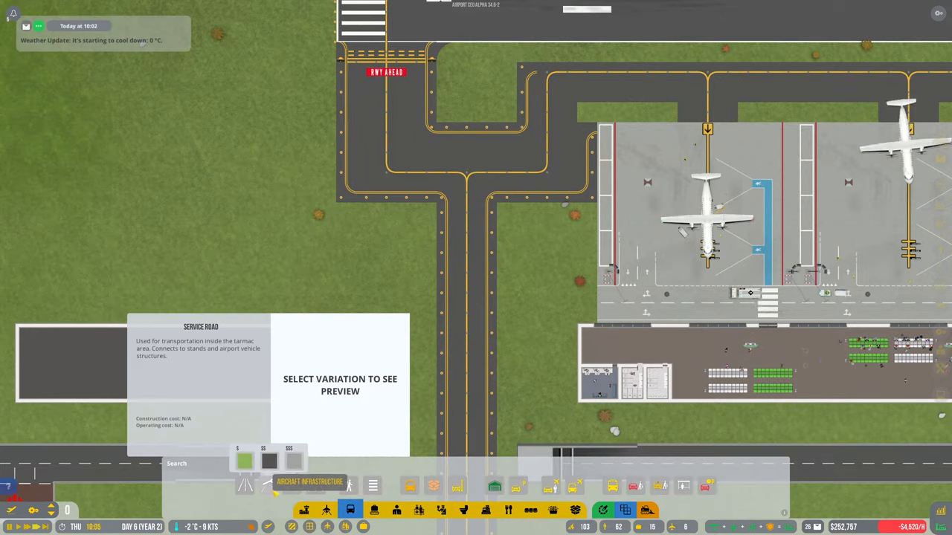
click(292, 461)
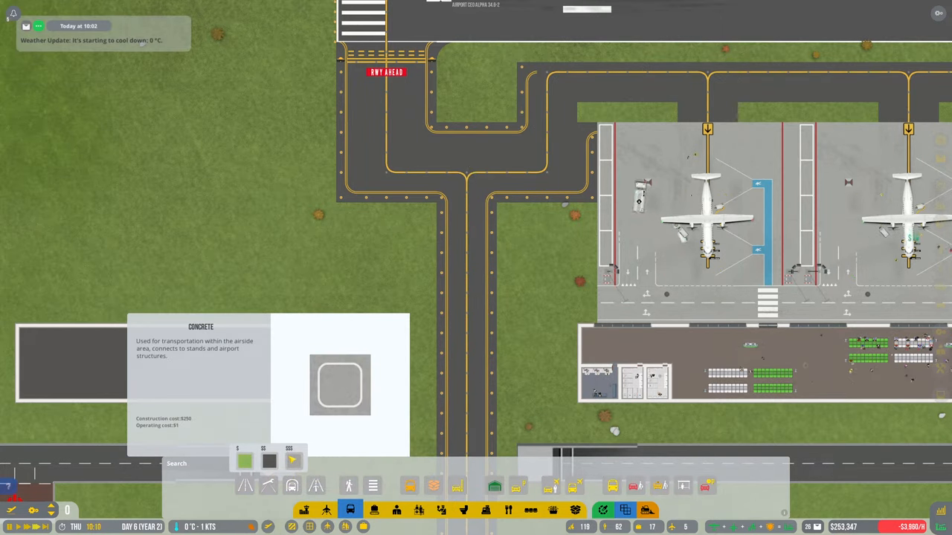
click(291, 486)
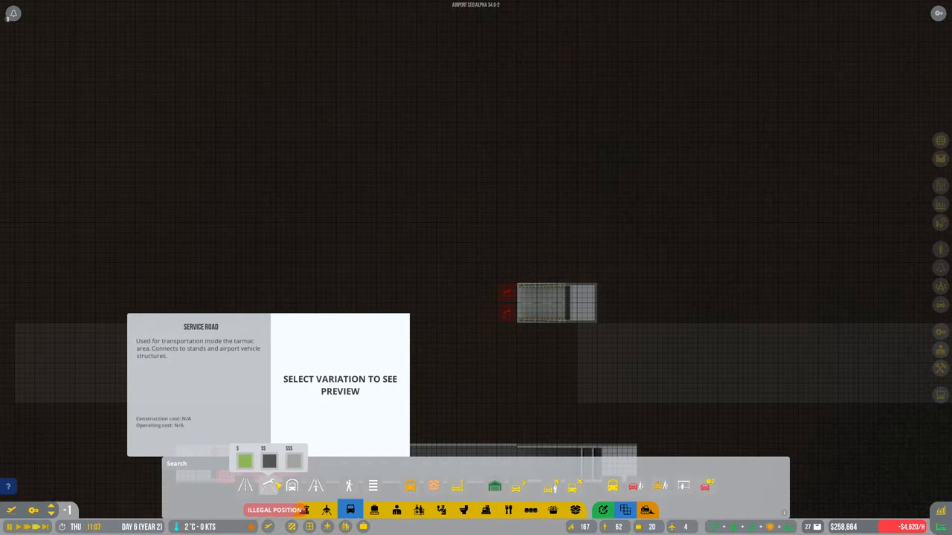
click(341, 461)
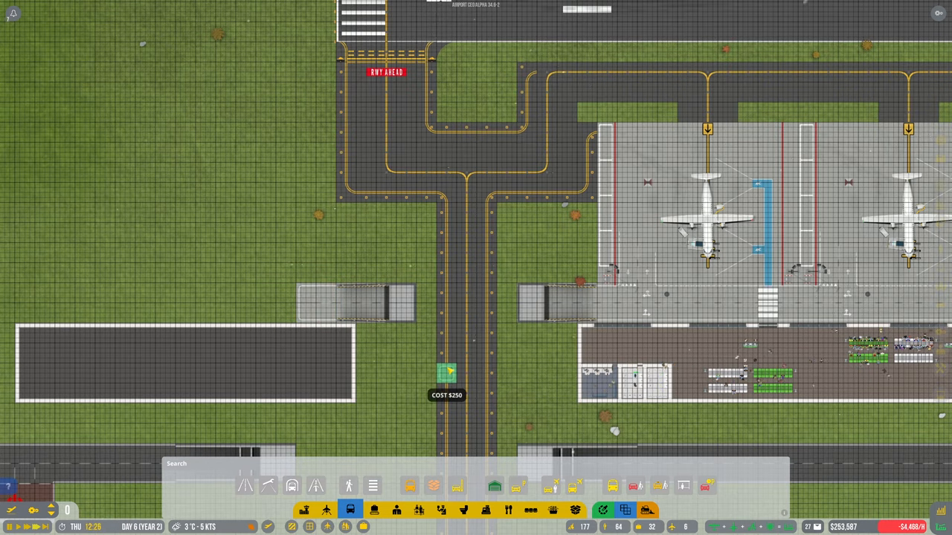
mouse_move(304, 354)
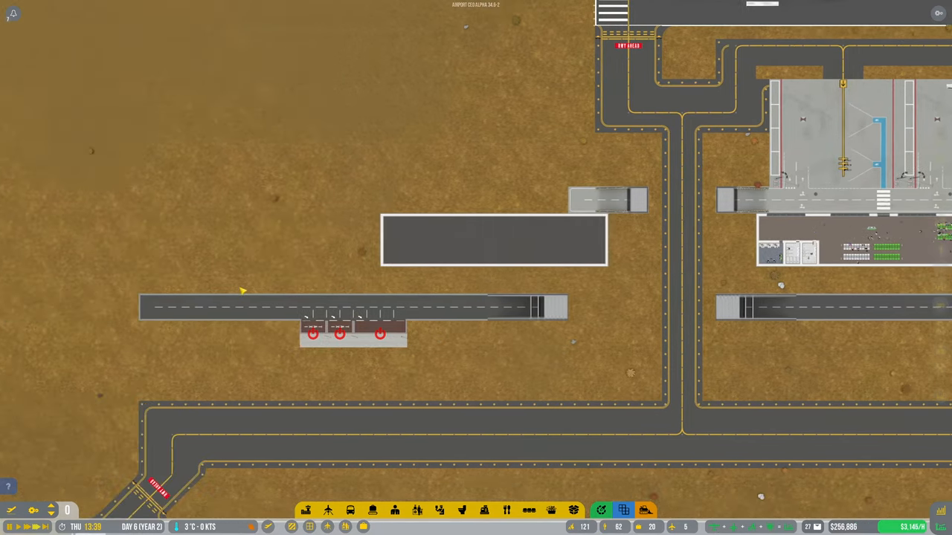
- Zoom onto the terminal outline and show the Terminal structure items, with Windows under consideration
scroll(right, 3)
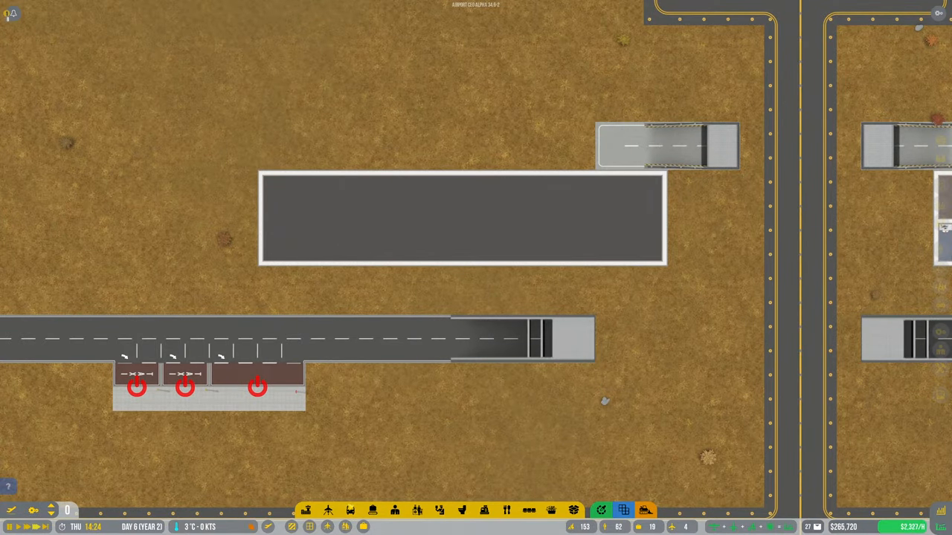
mouse_move(327, 510)
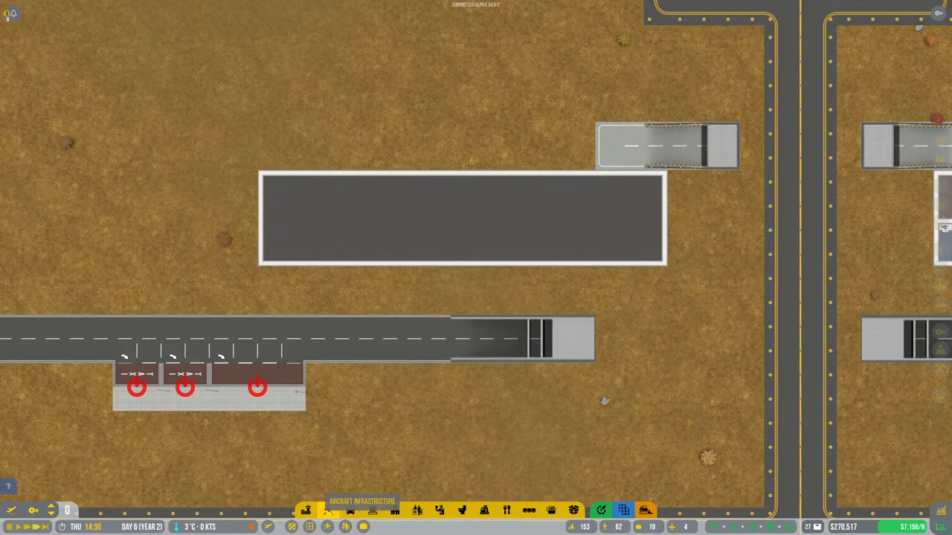
click(306, 510)
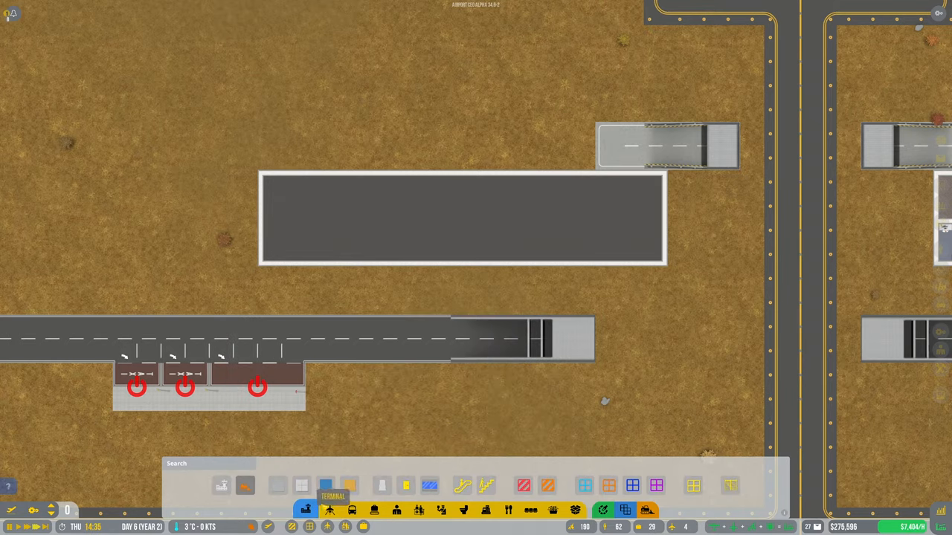
click(324, 485)
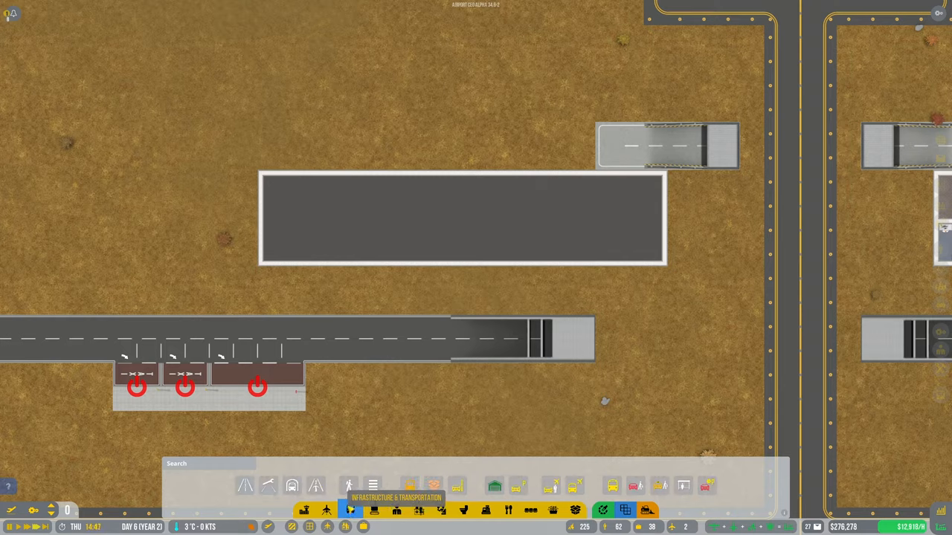
click(351, 509)
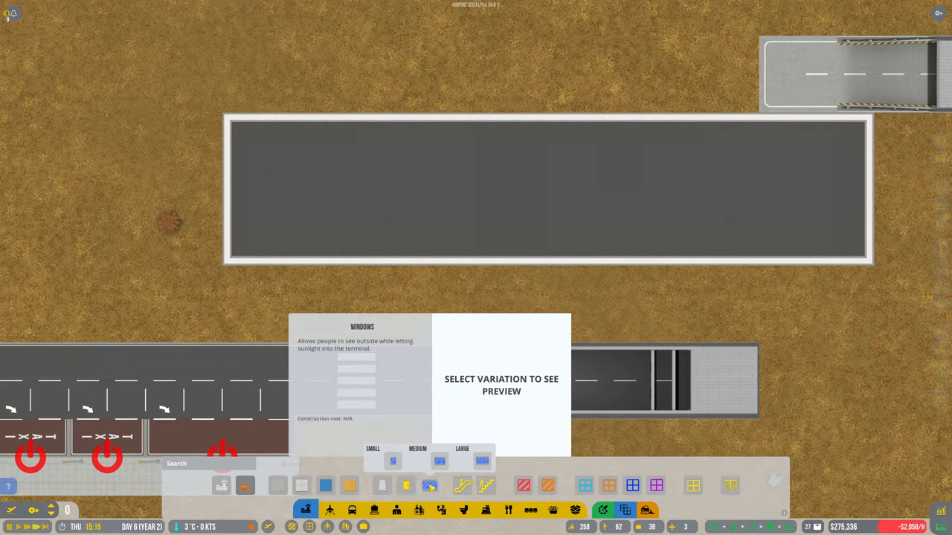
click(406, 485)
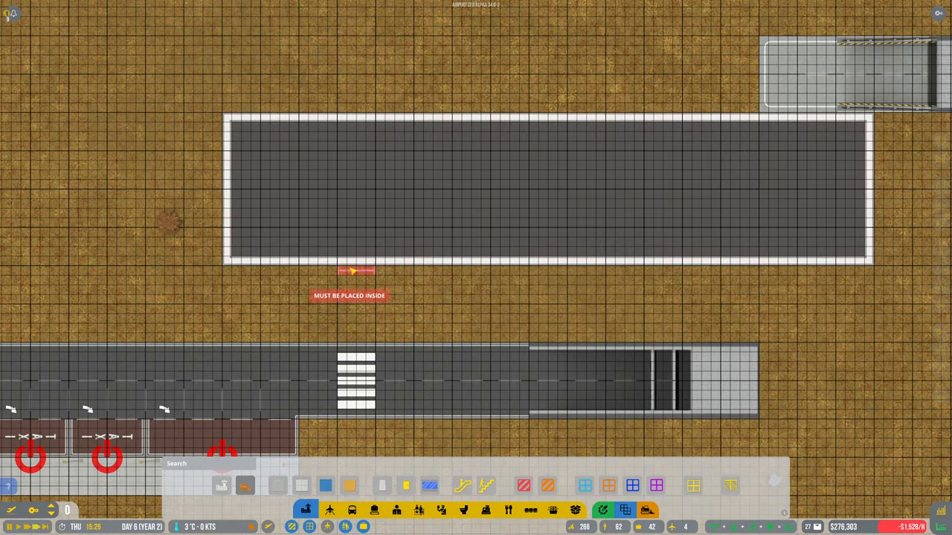
mouse_move(385, 378)
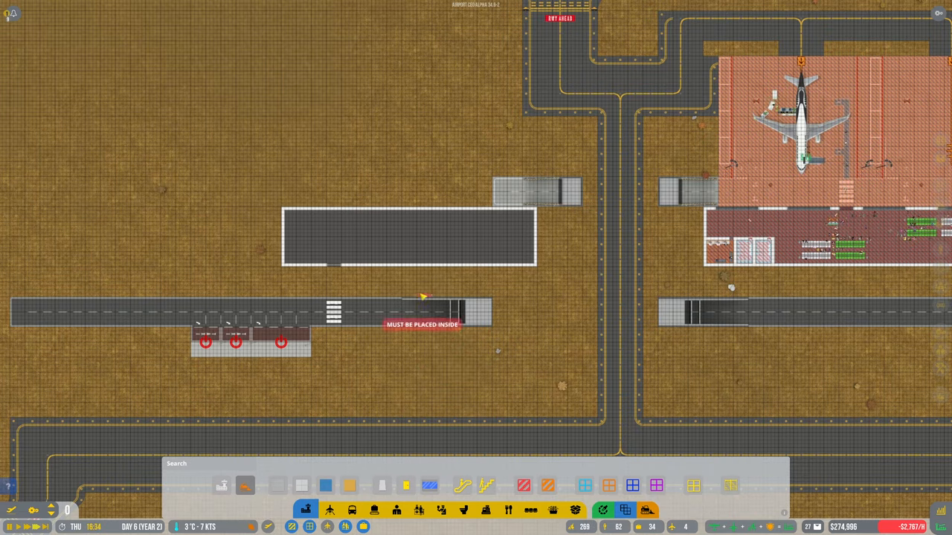
mouse_move(339, 260)
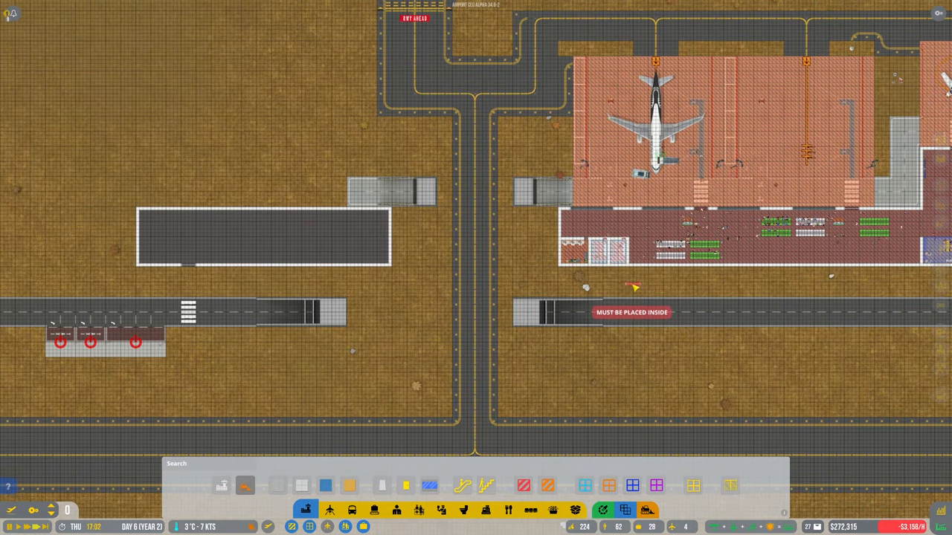
mouse_move(542, 250)
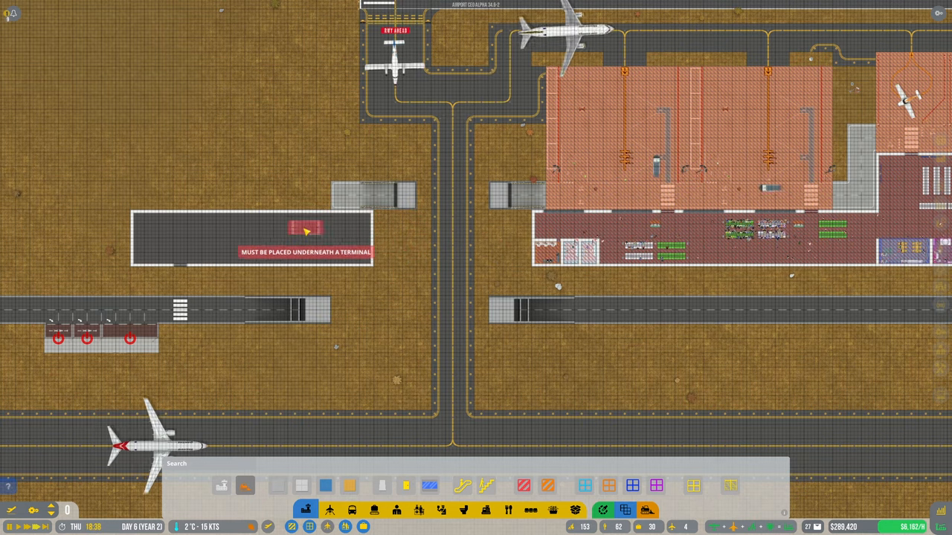
mouse_move(179, 260)
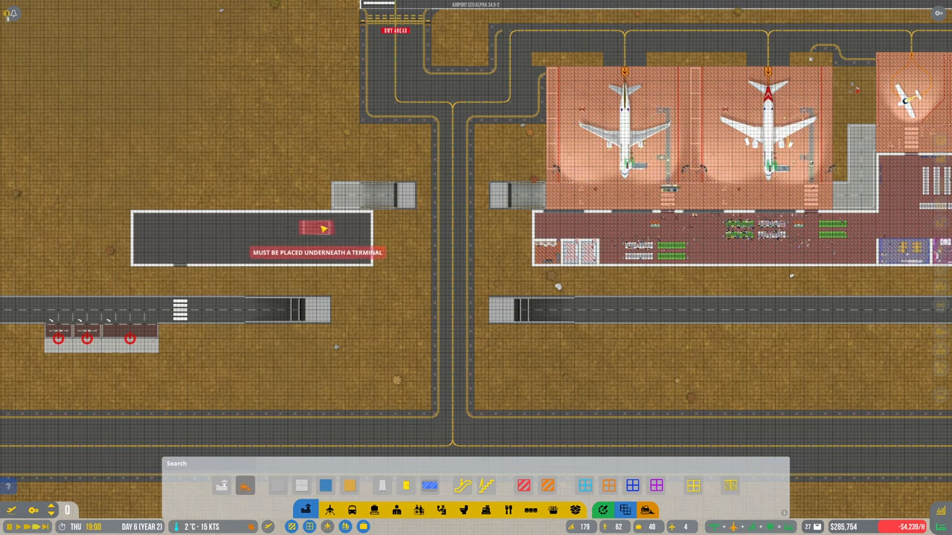
mouse_move(192, 253)
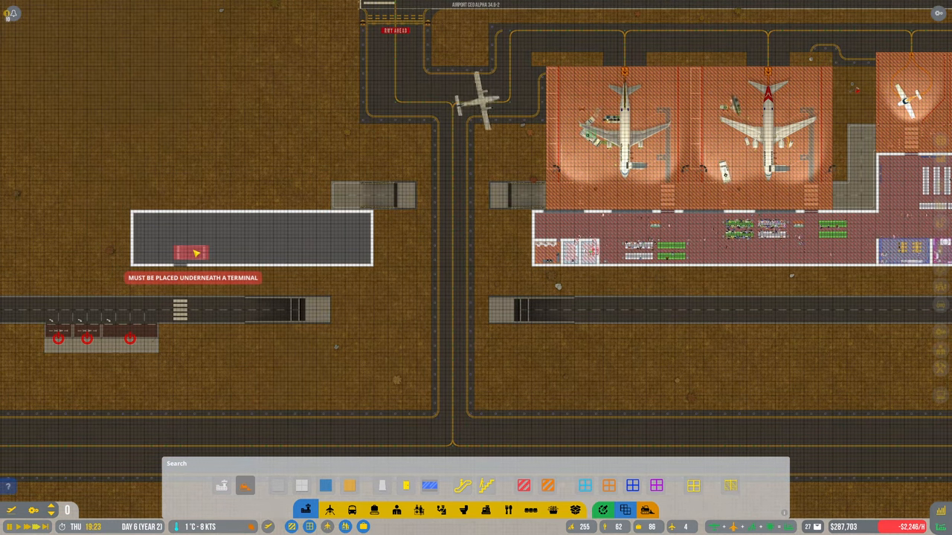
mouse_move(300, 252)
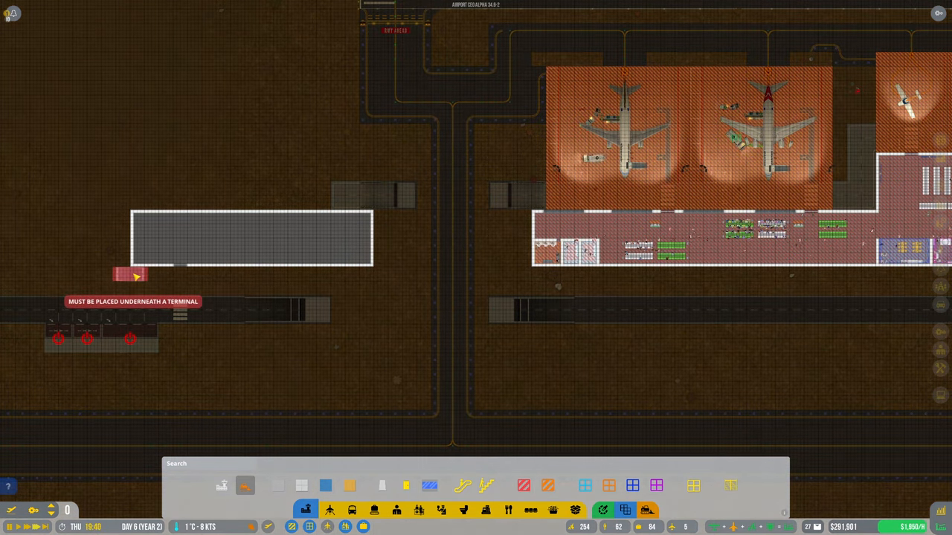
mouse_move(300, 278)
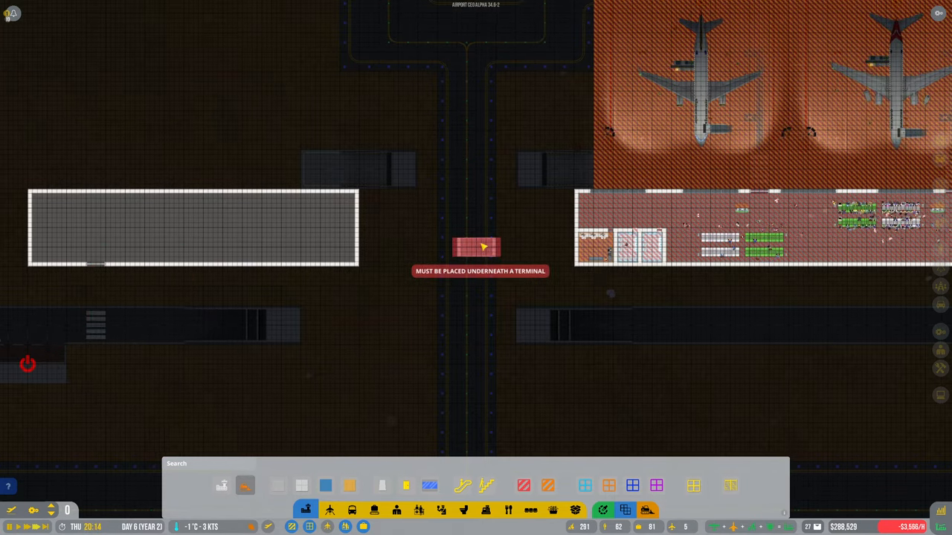
mouse_move(479, 232)
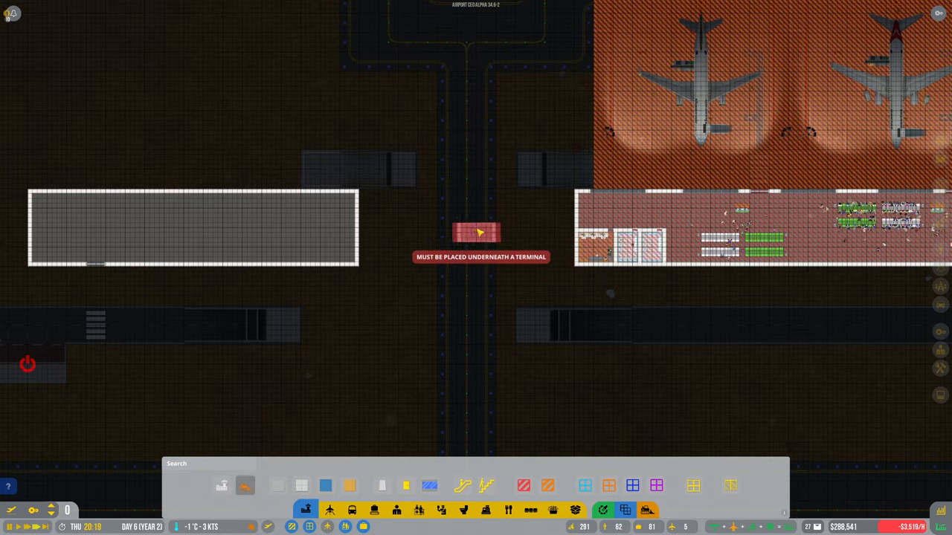
mouse_move(360, 217)
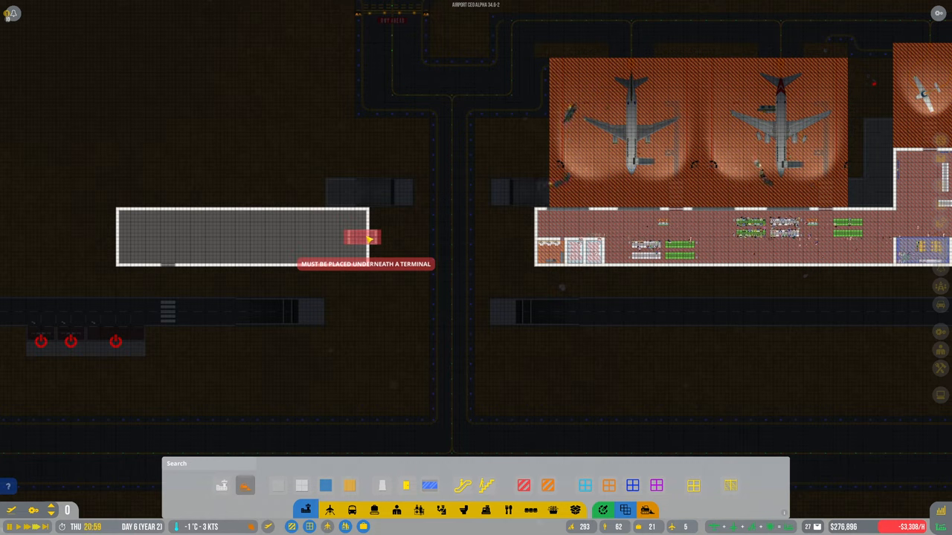
mouse_move(500, 221)
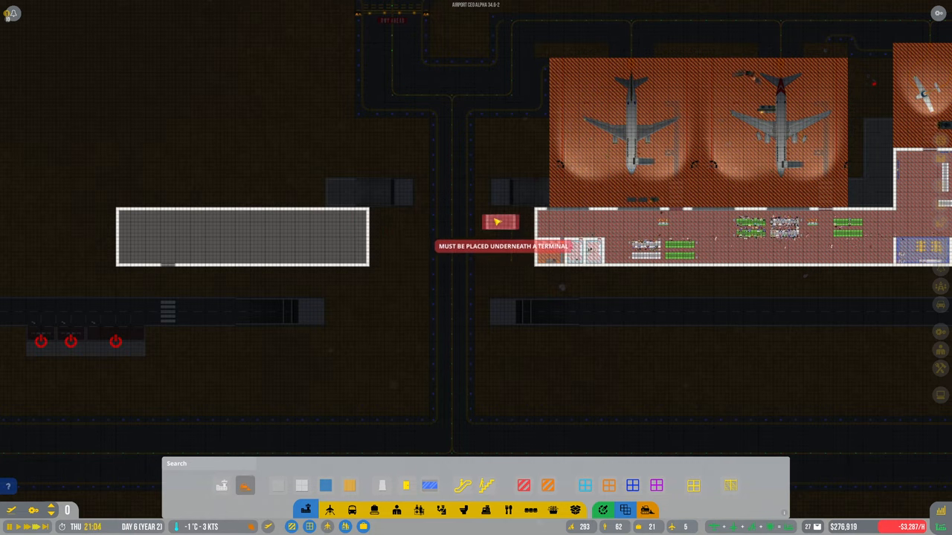
mouse_move(358, 325)
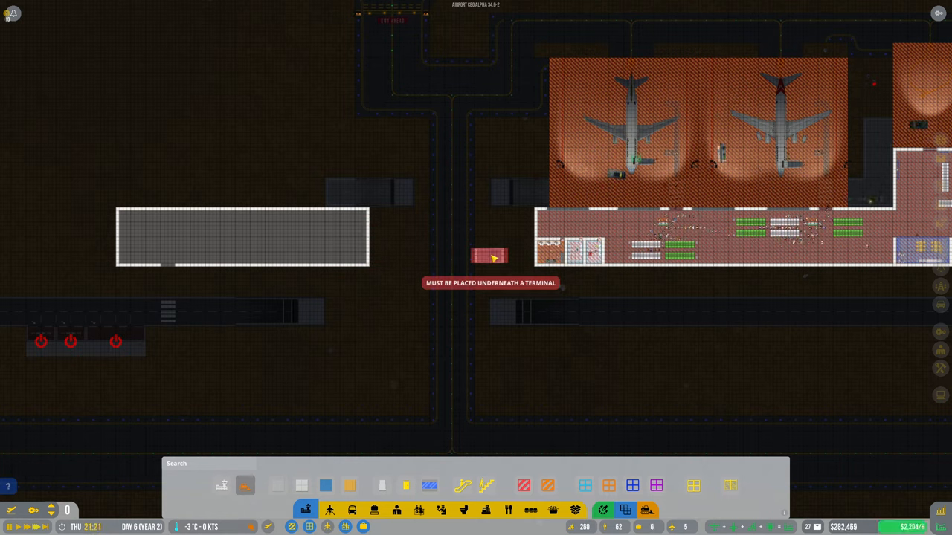
mouse_move(354, 235)
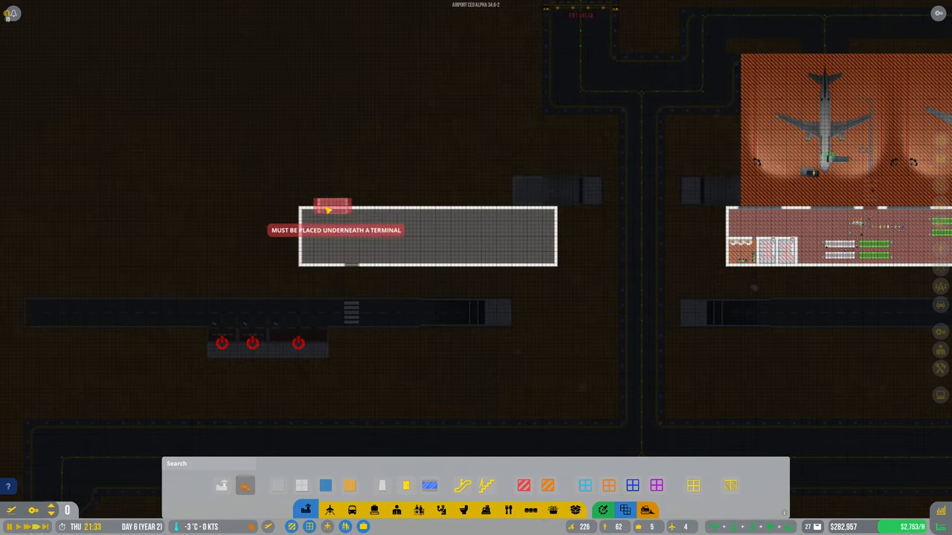
mouse_move(364, 232)
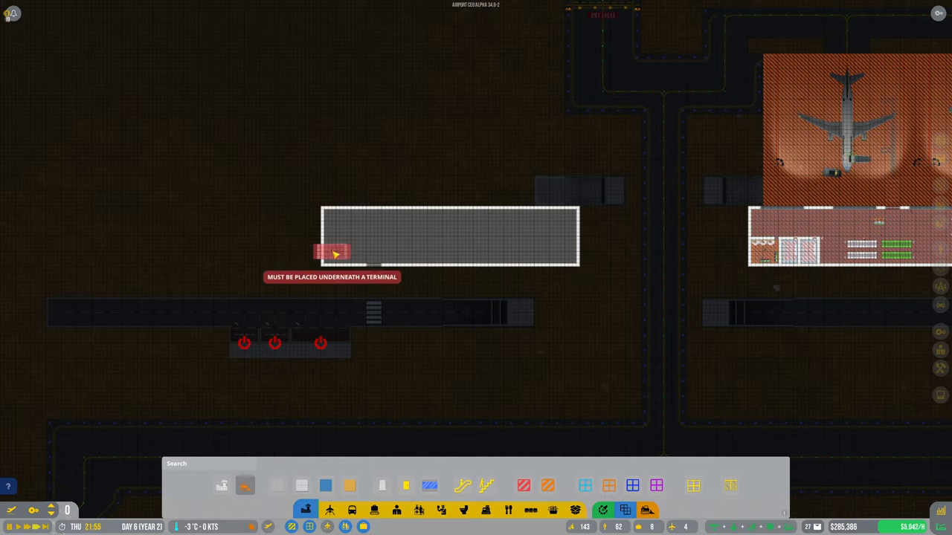
mouse_move(538, 284)
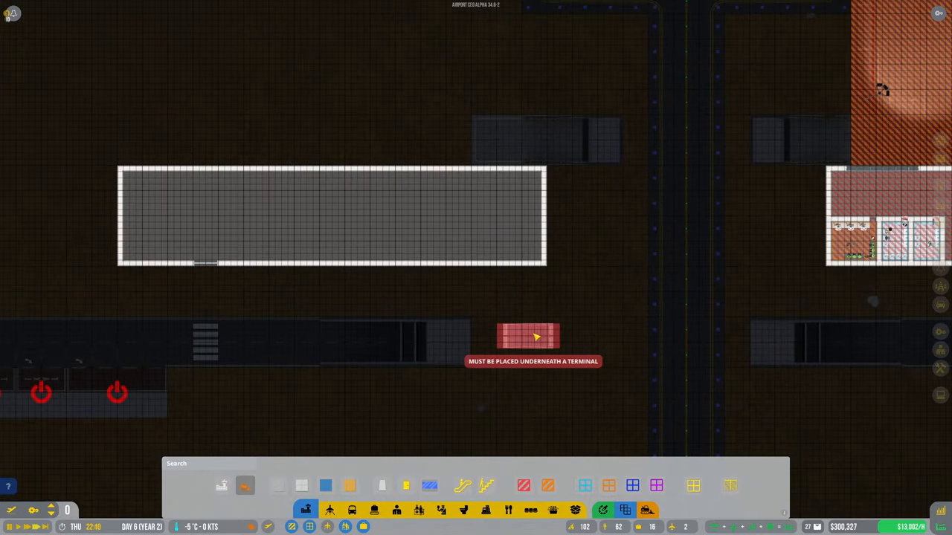
scroll(down, 3)
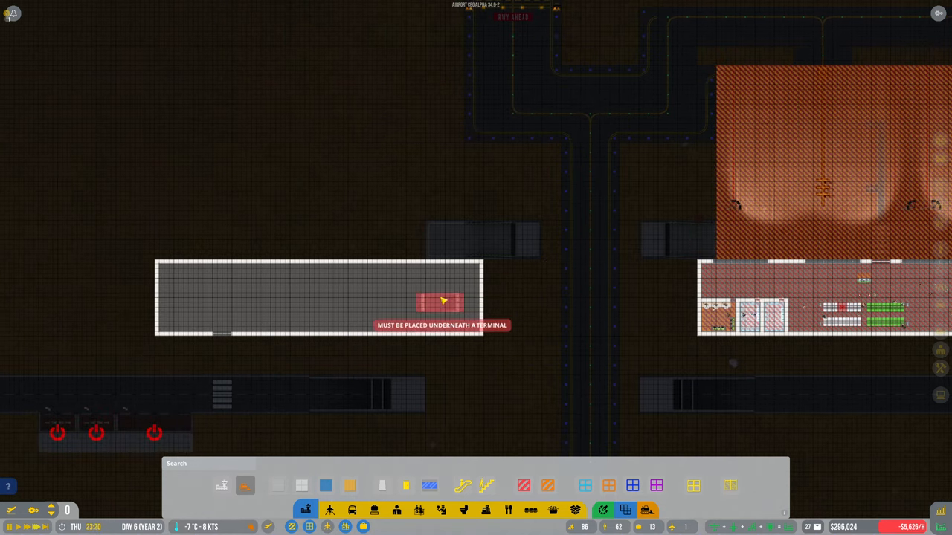
click(349, 484)
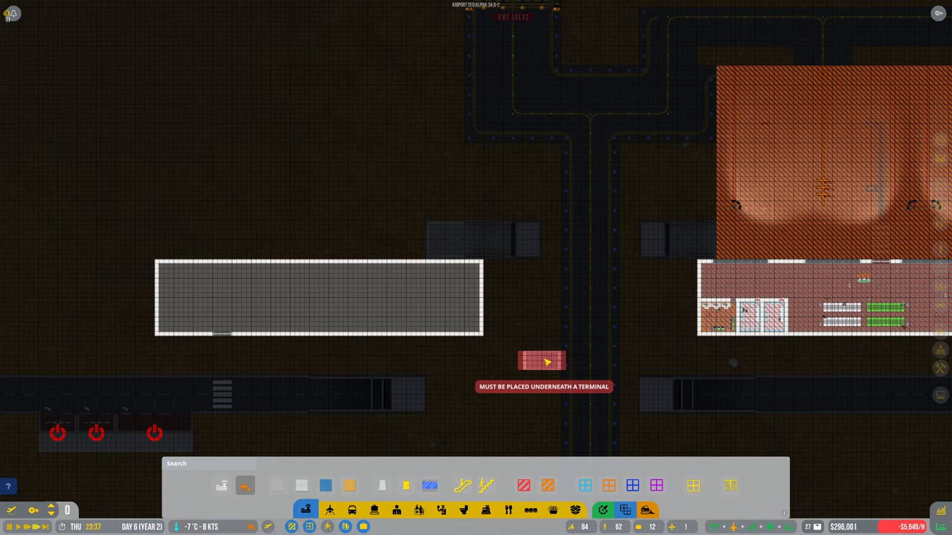
mouse_move(740, 279)
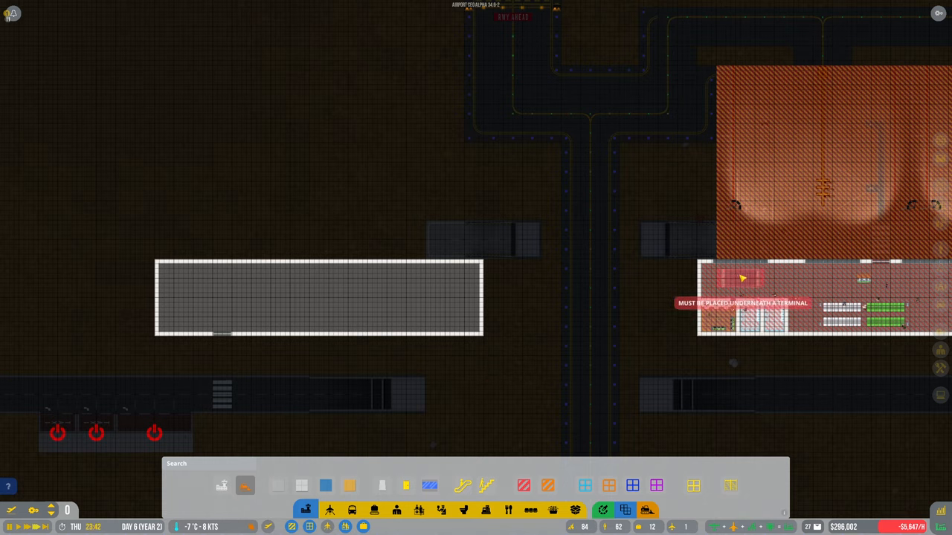
mouse_move(226, 281)
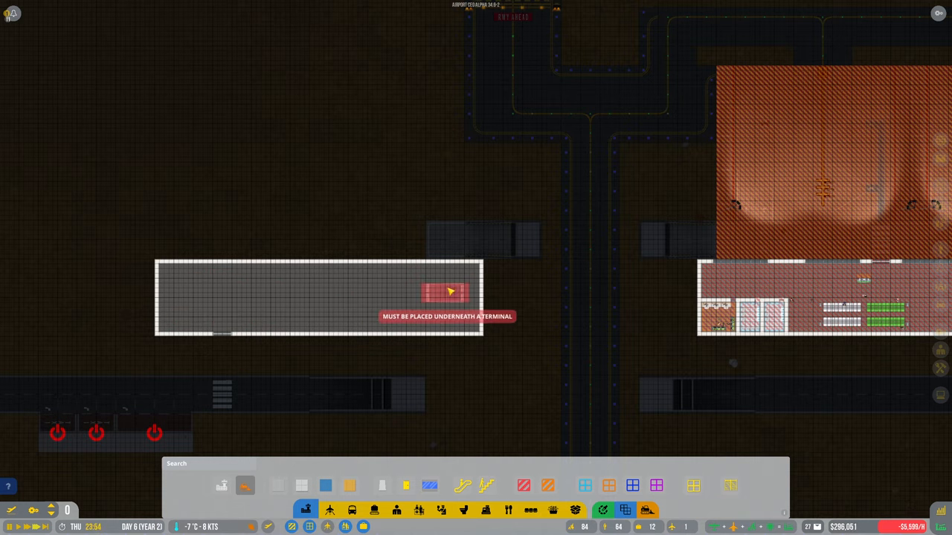
mouse_move(363, 285)
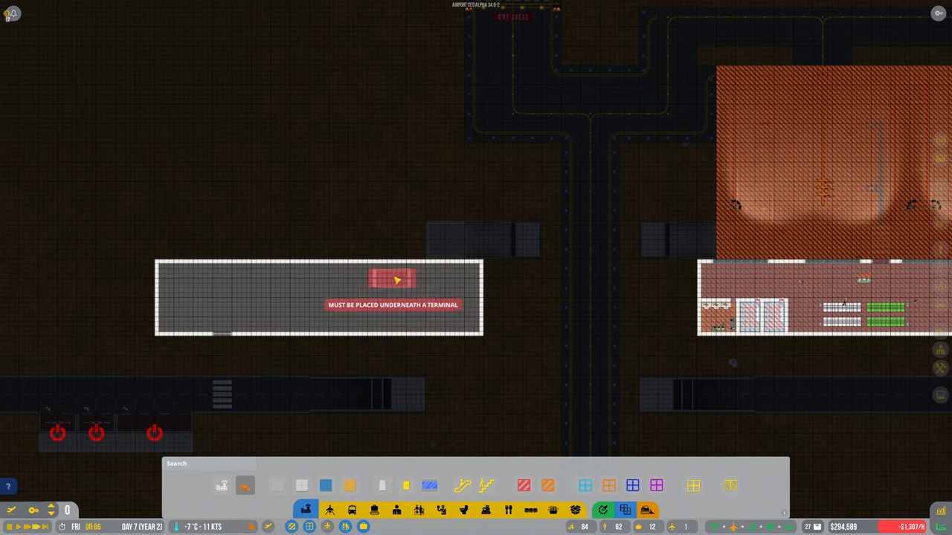
mouse_move(652, 293)
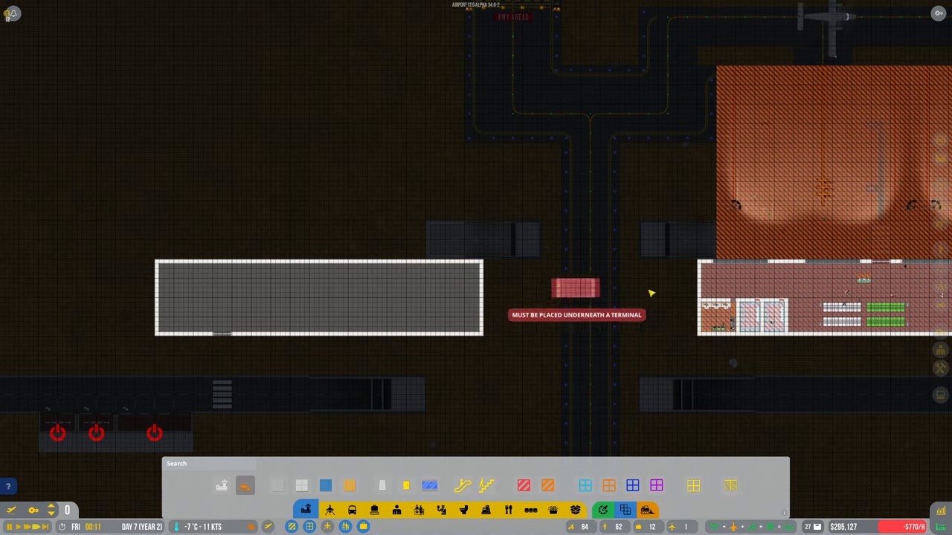
mouse_move(422, 289)
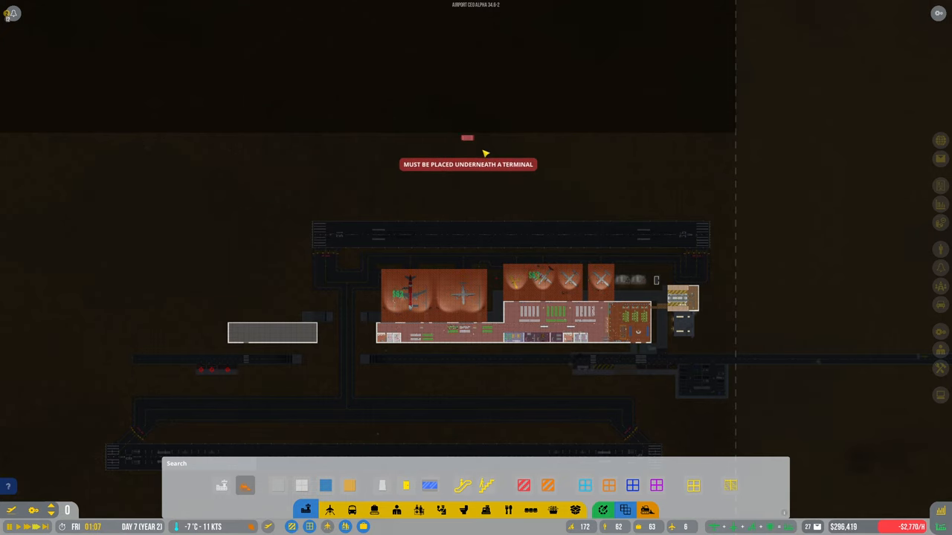
mouse_move(562, 220)
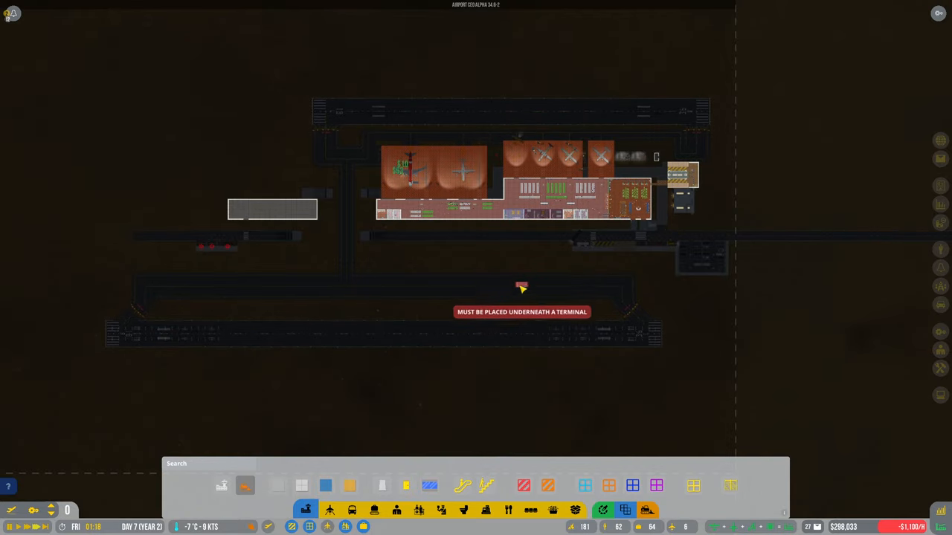
scroll(up, 3)
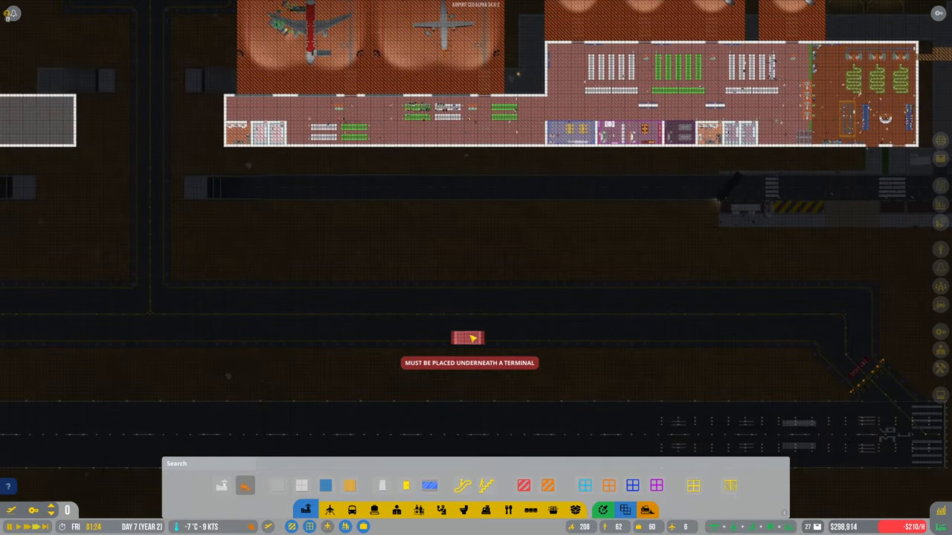